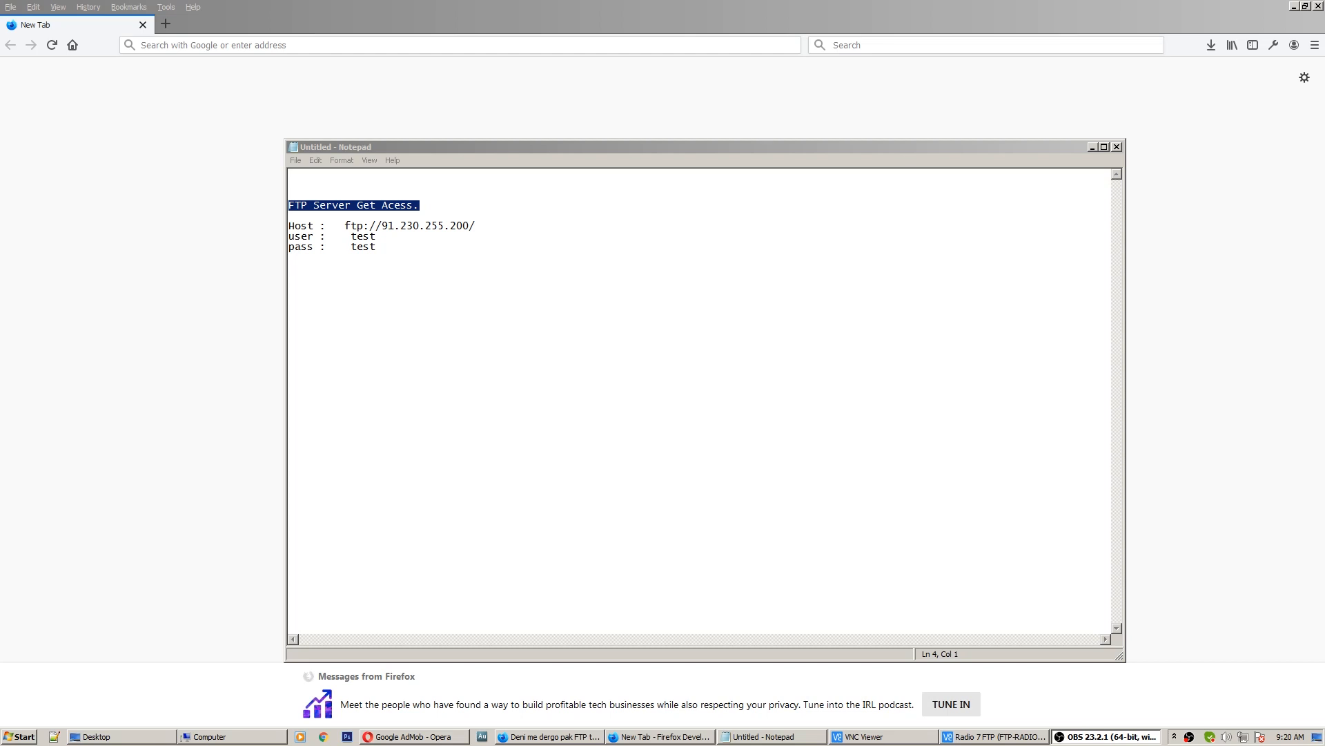
mouse_move(901, 347)
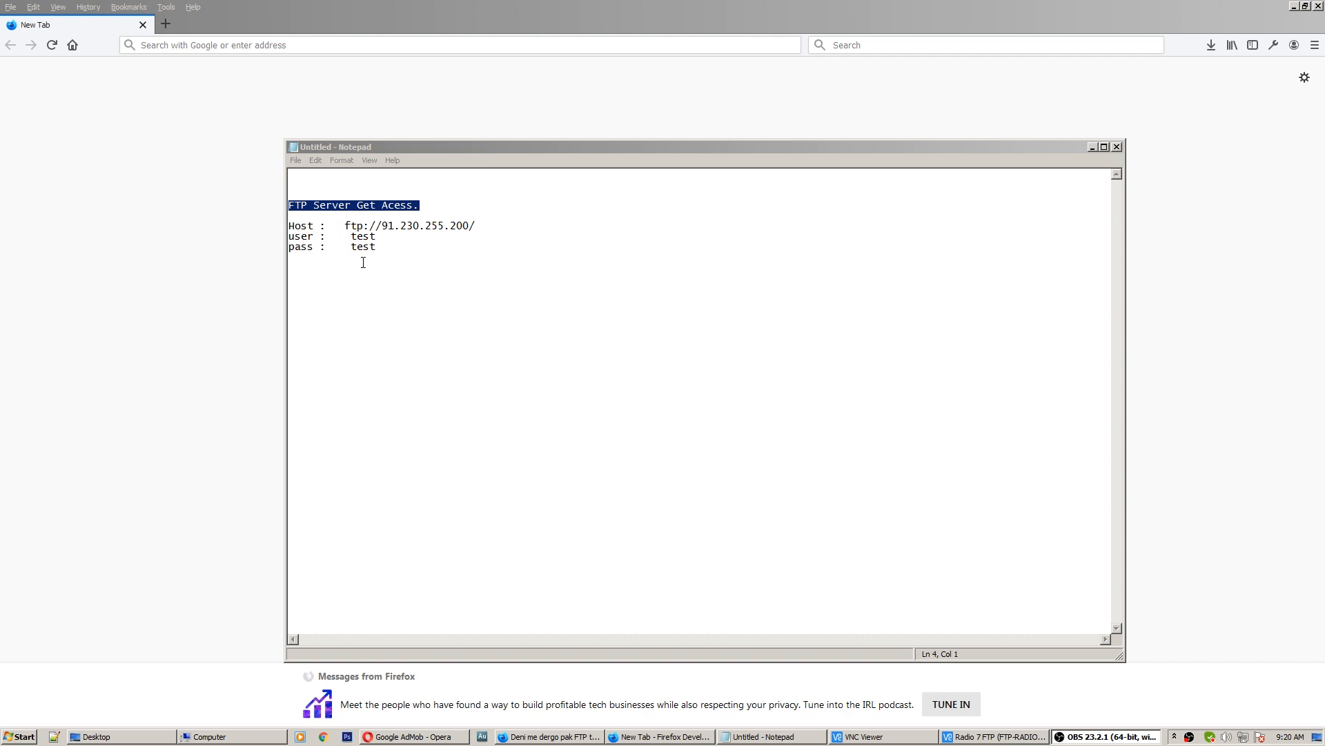
mouse_move(525, 298)
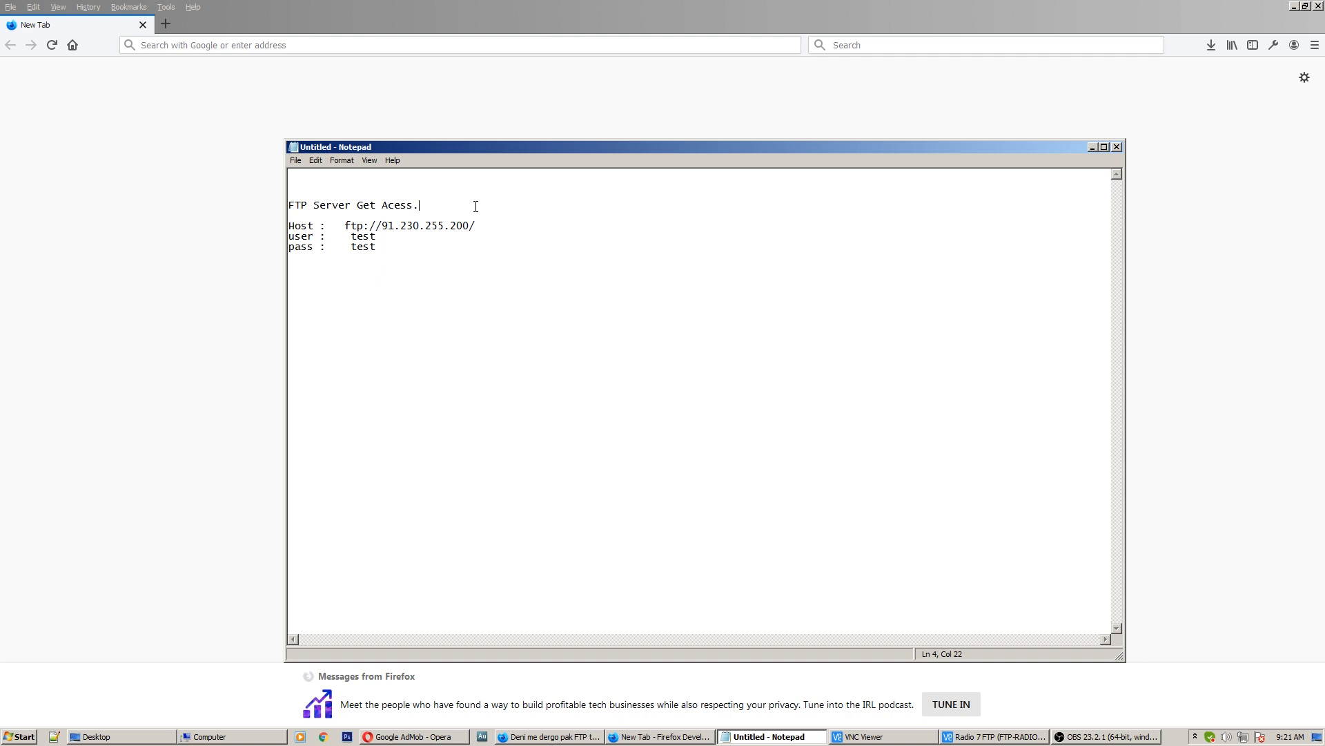
Search Google for 'filezilla' from the Firefox search bar using the suggestion.
click(660, 736)
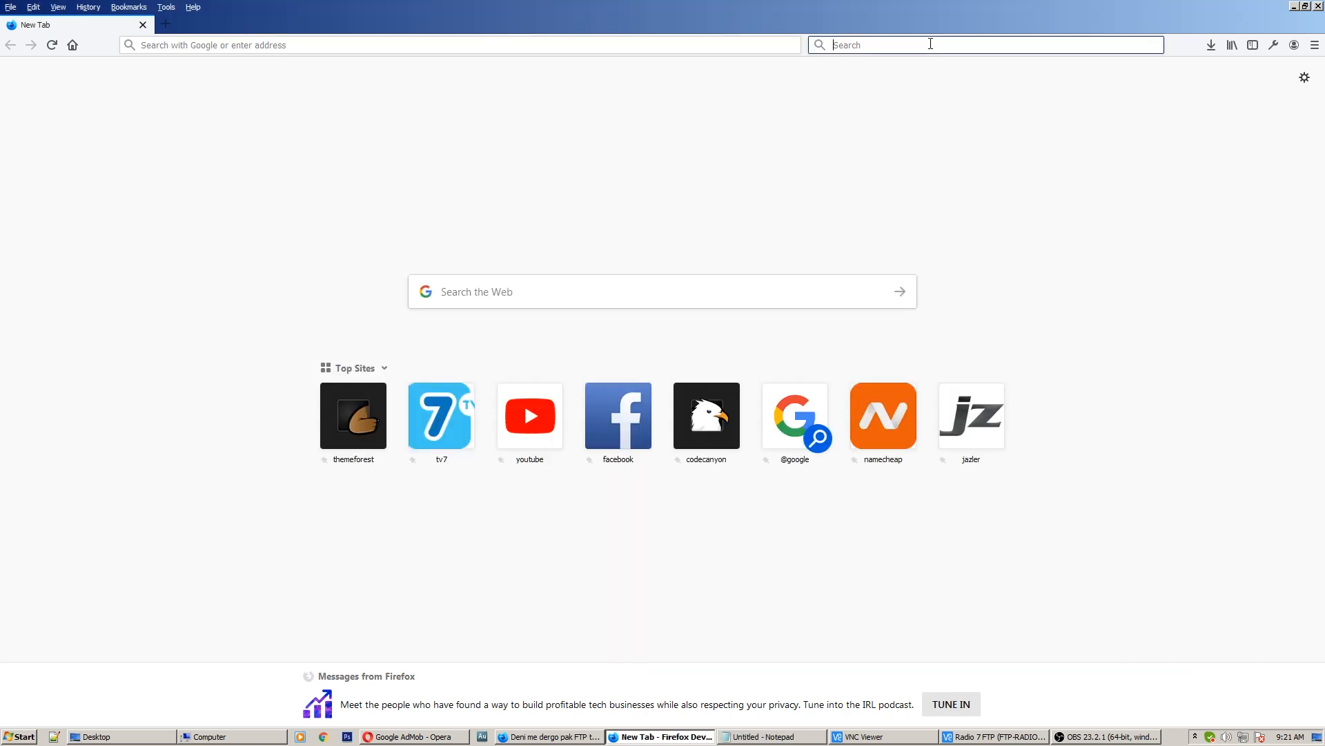
text(file)
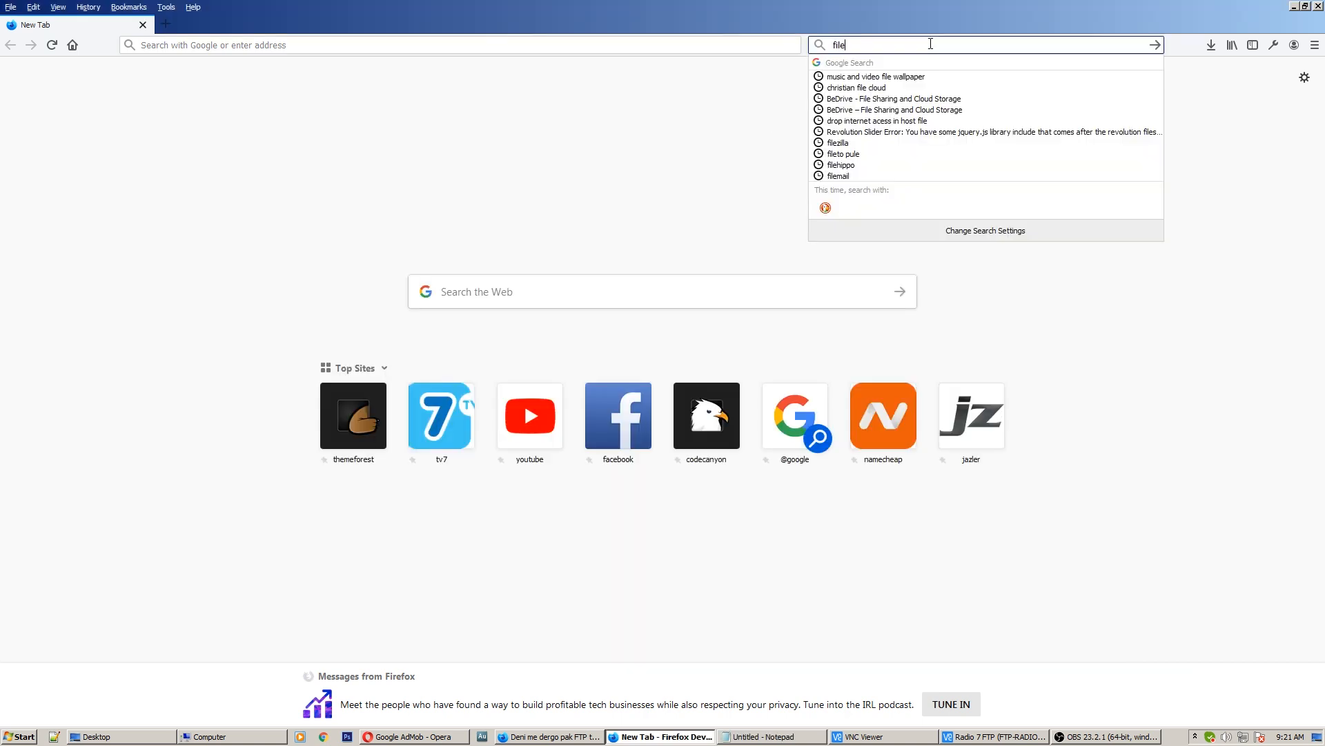
click(838, 142)
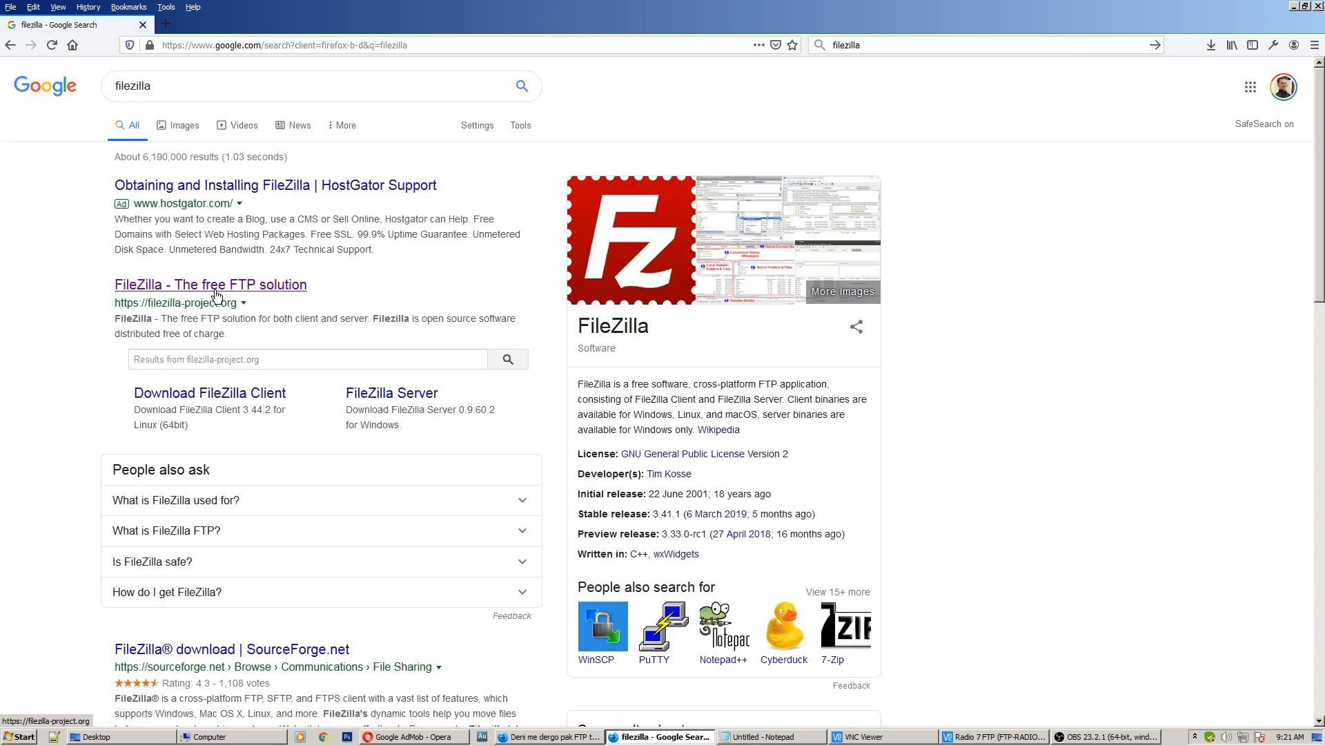
Open filezilla-project.org from the 'FileZilla - The free FTP solution' result.
click(210, 285)
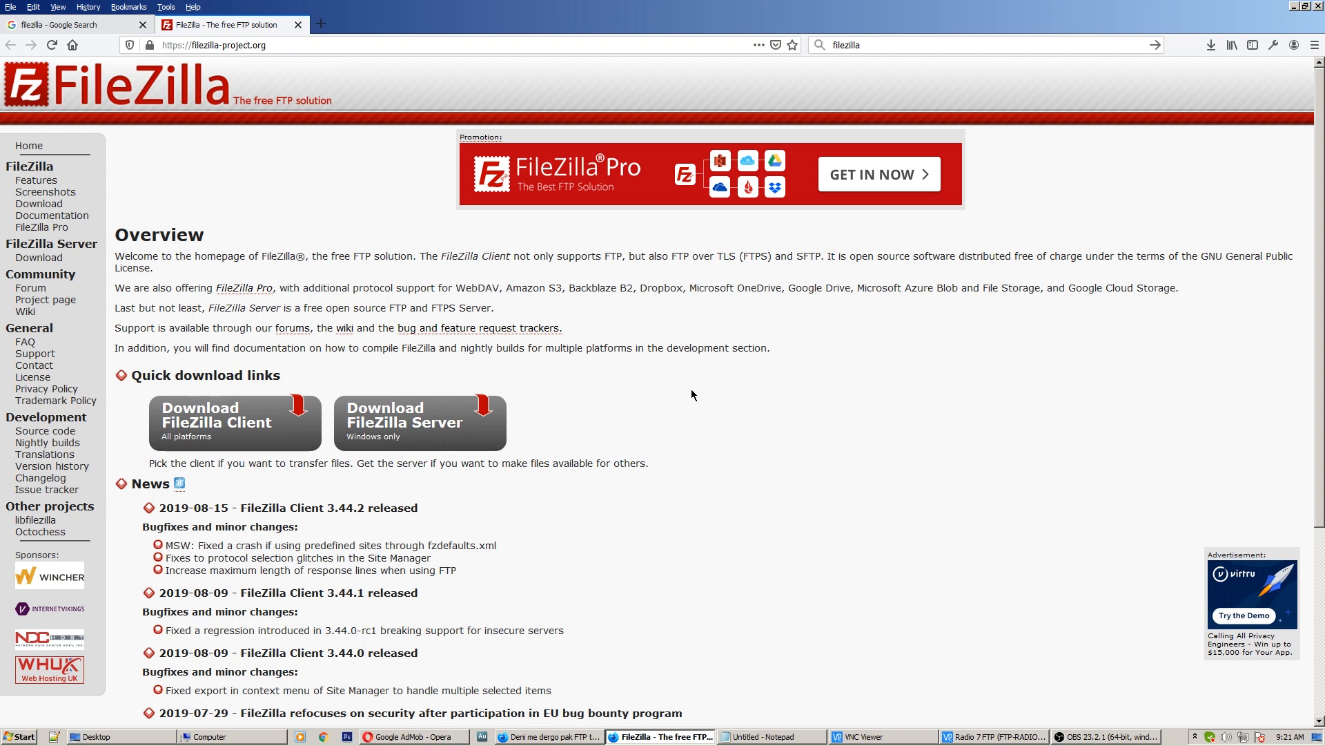
mouse_move(219, 431)
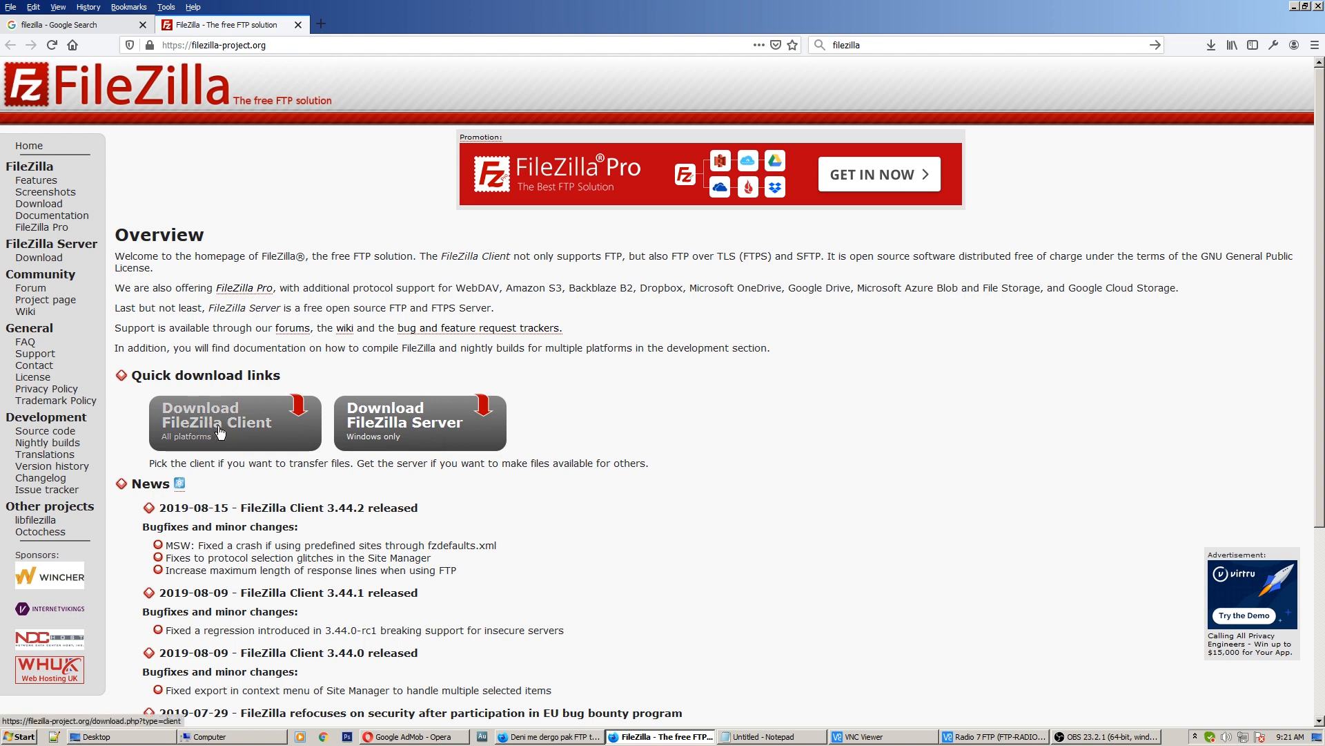
mouse_move(200, 420)
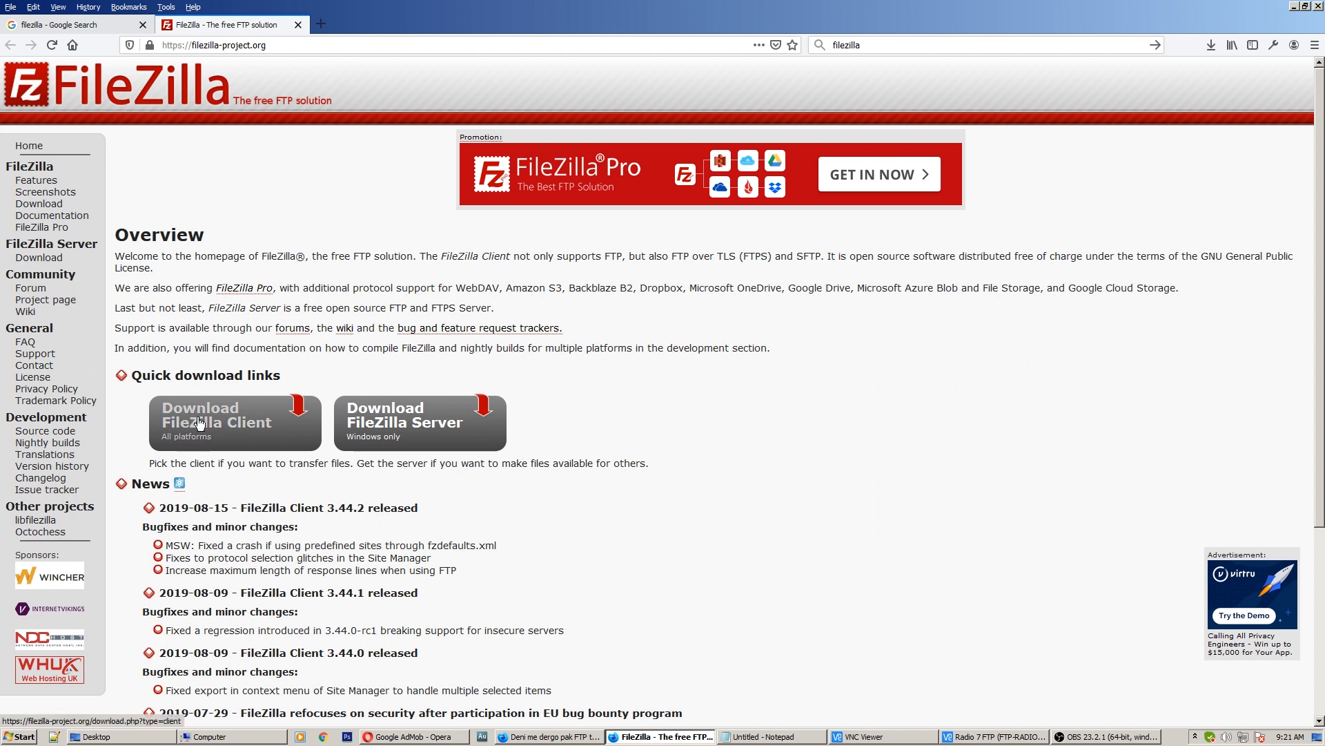
mouse_move(196, 432)
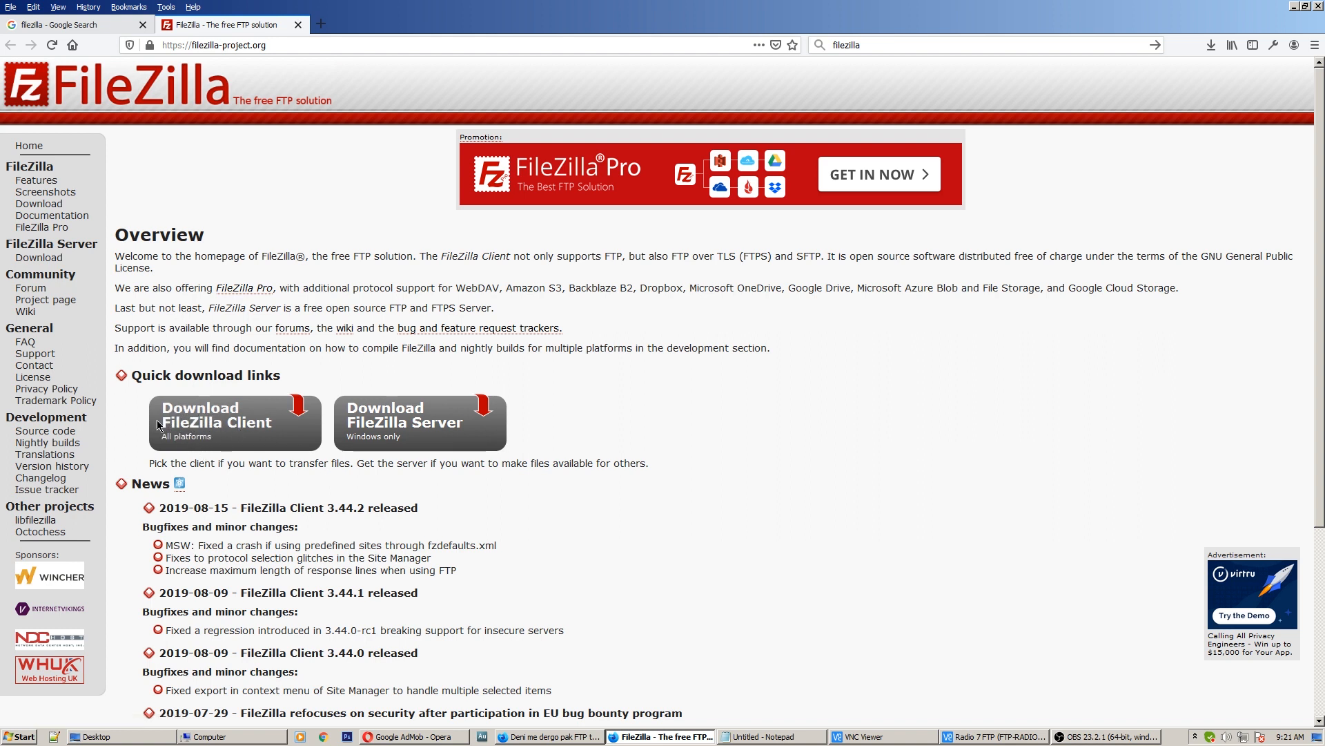
mouse_move(200, 422)
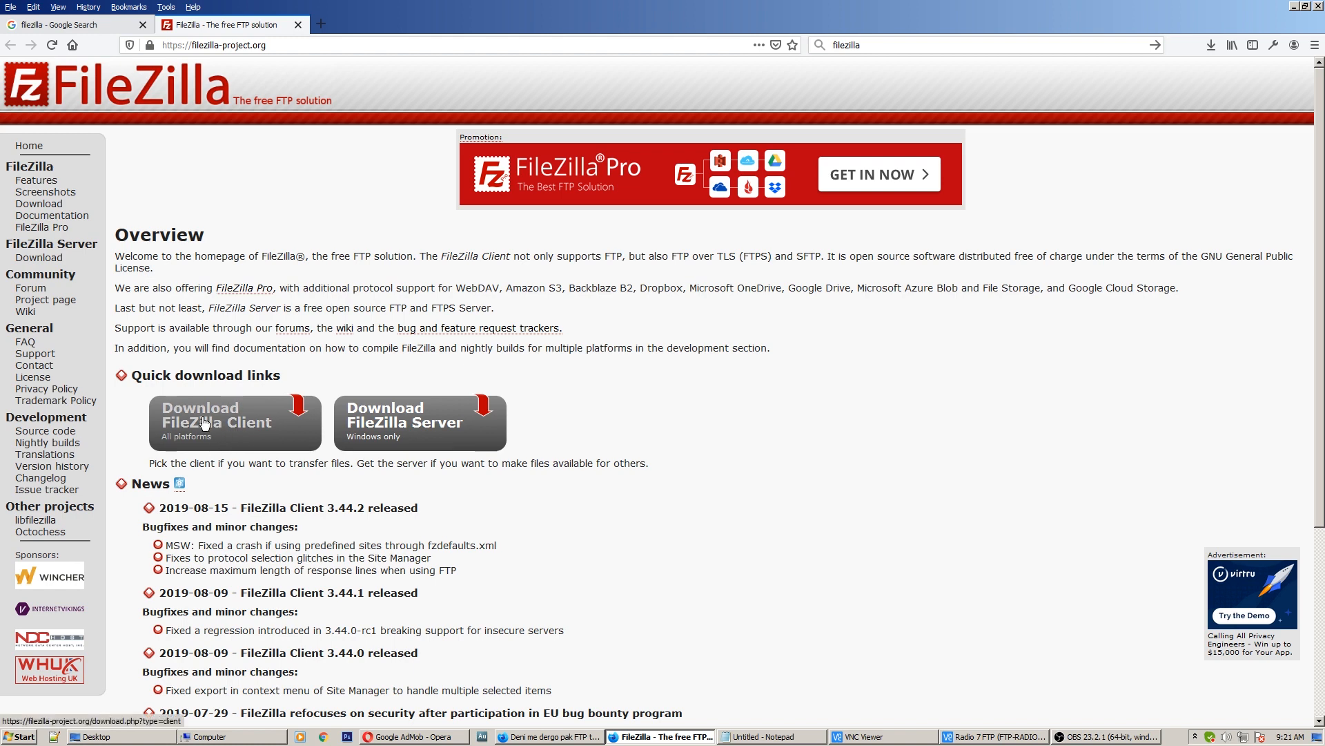
mouse_move(387, 426)
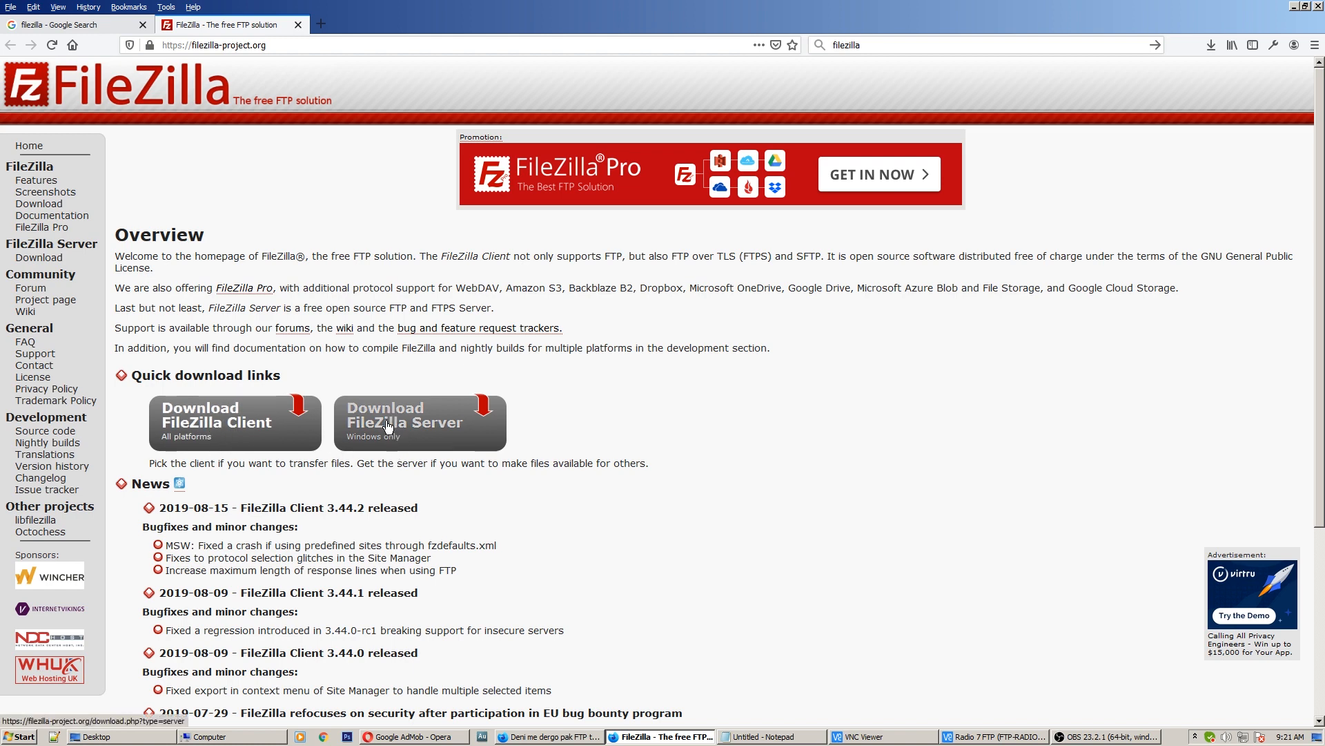
mouse_move(370, 439)
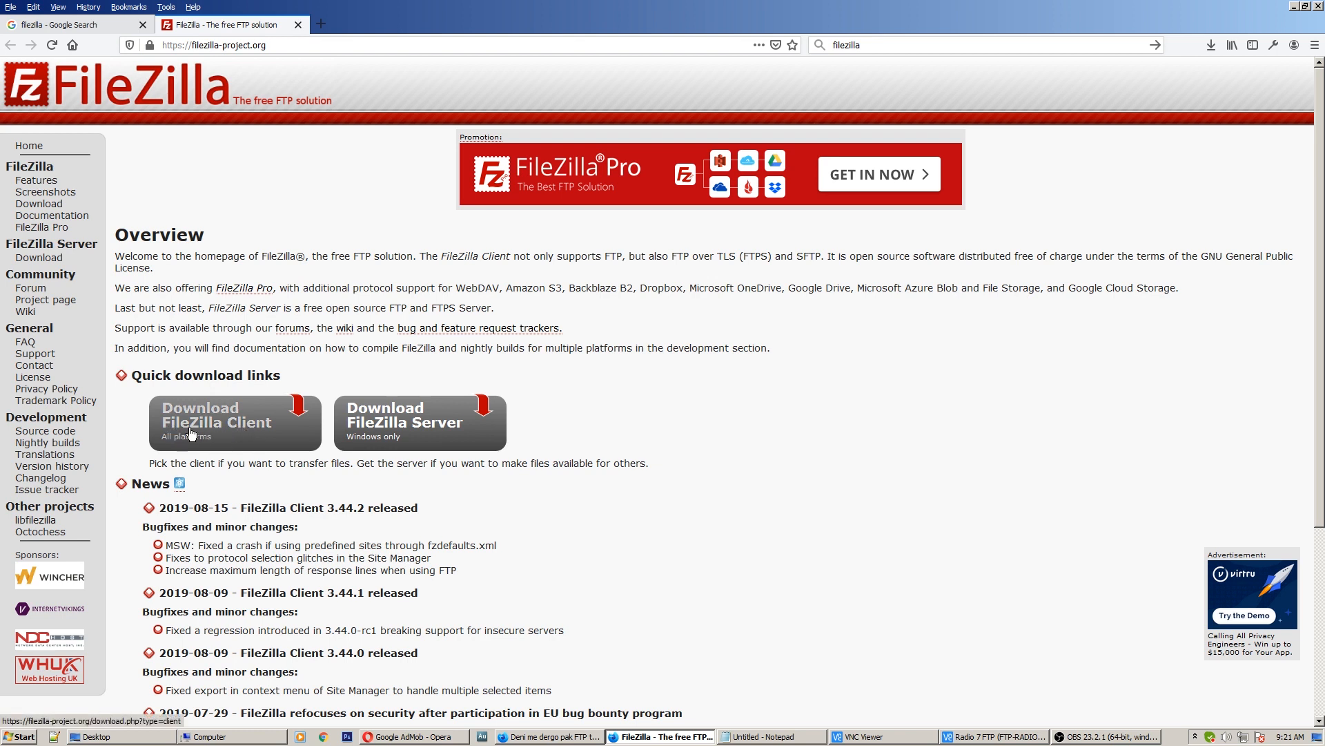
mouse_move(193, 427)
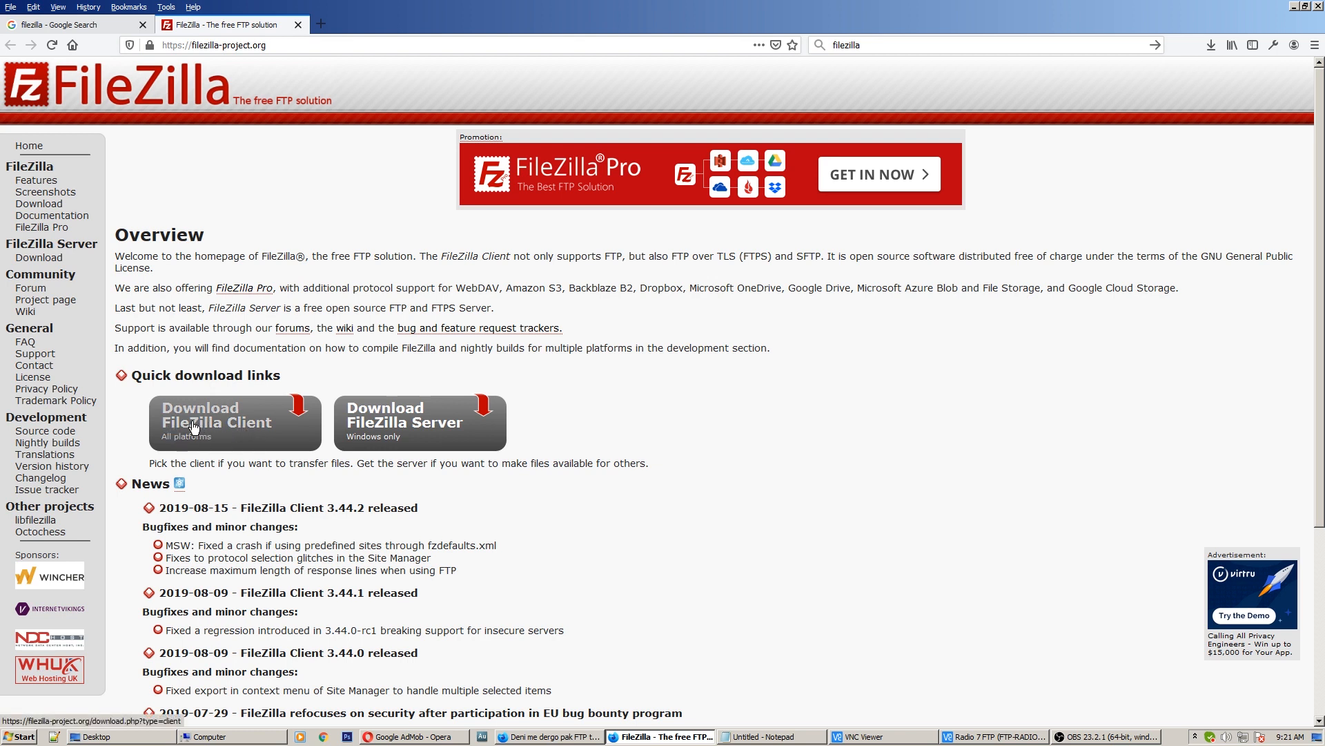
mouse_move(221, 434)
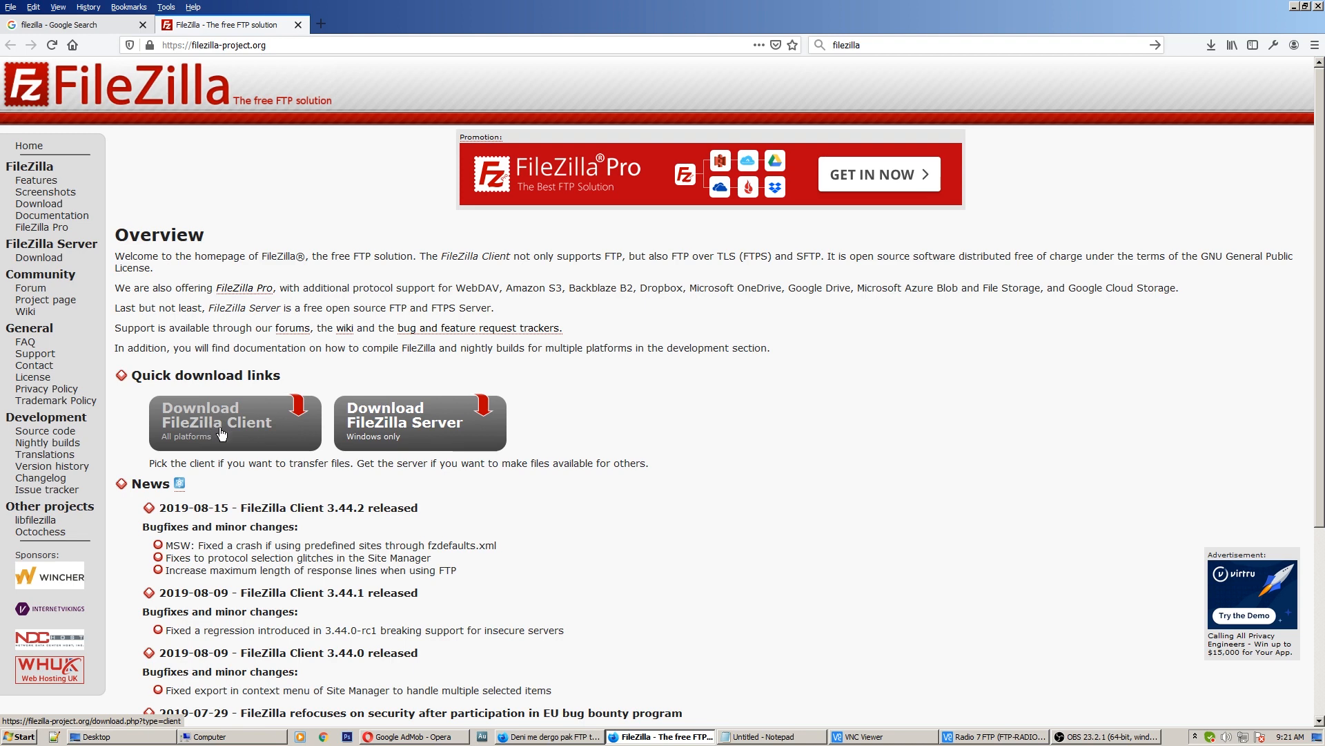
Reach the Windows 64-bit FileZilla Client download page with the edition comparison shown.
click(234, 423)
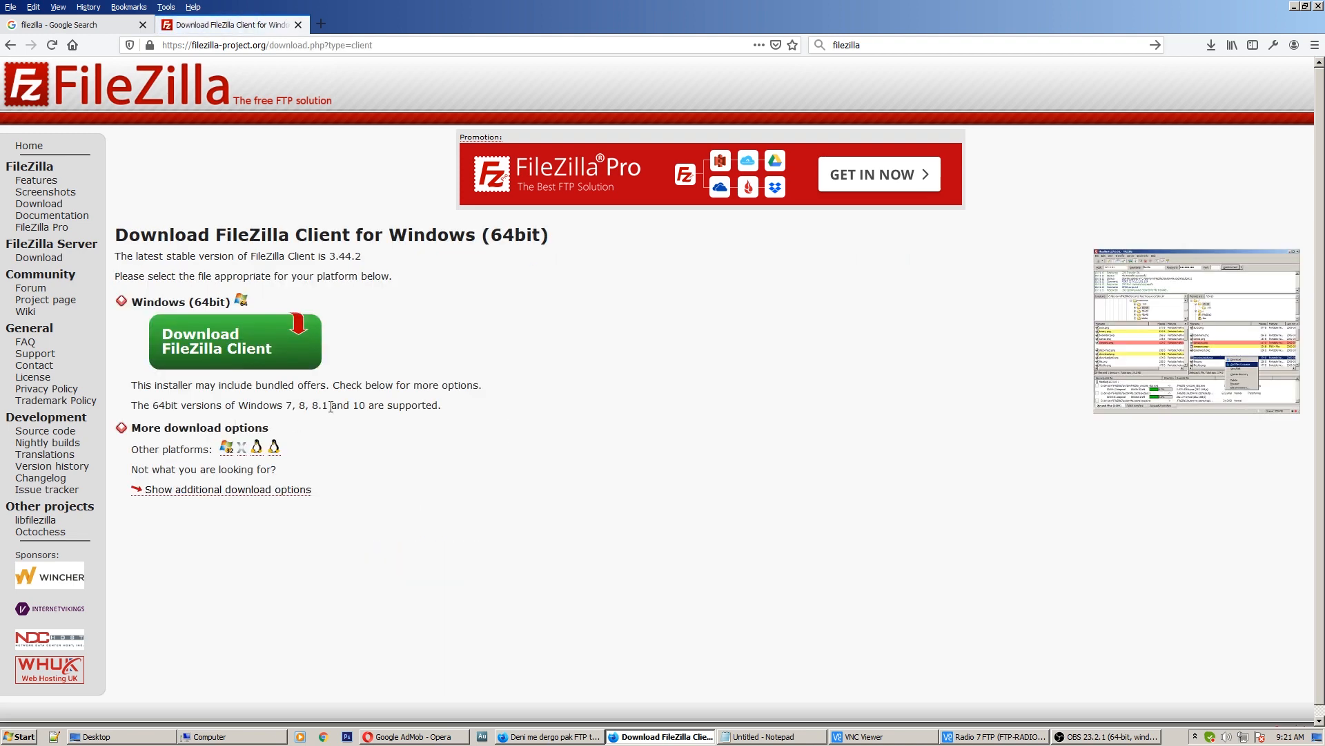
click(235, 341)
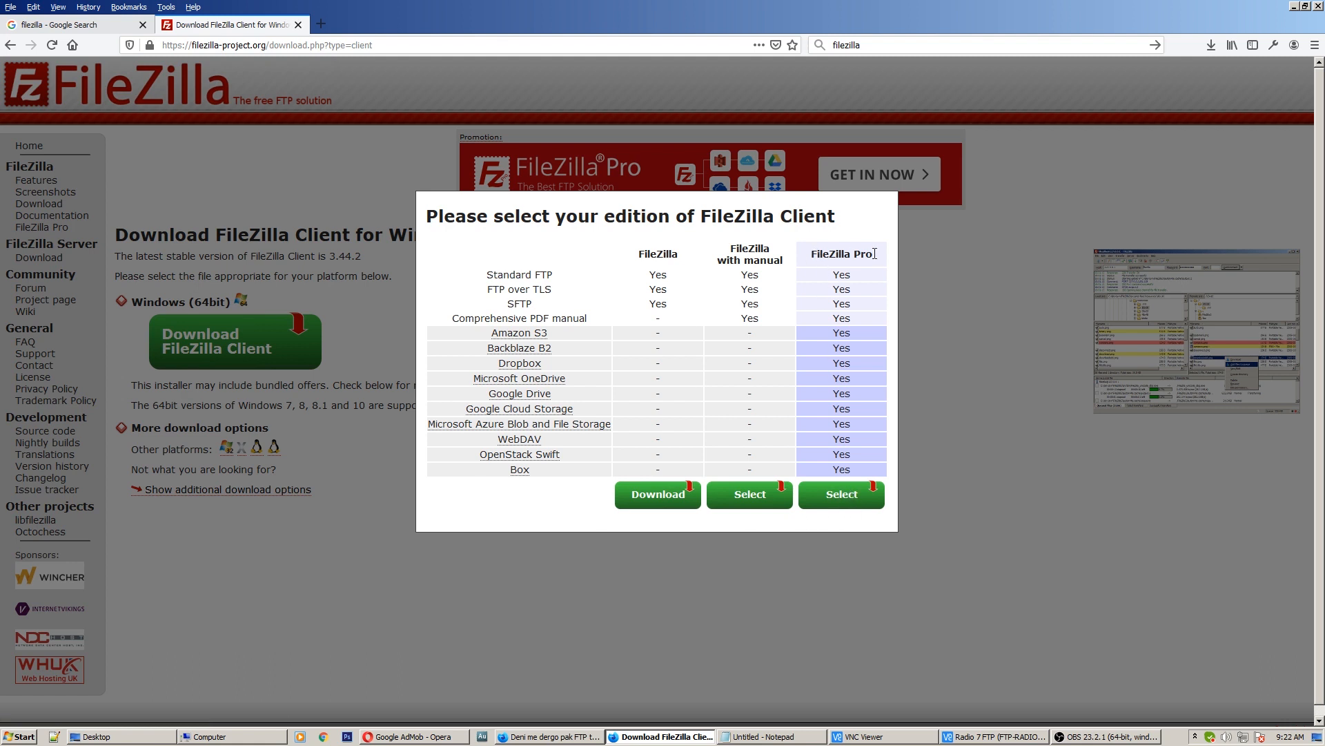
mouse_move(507, 333)
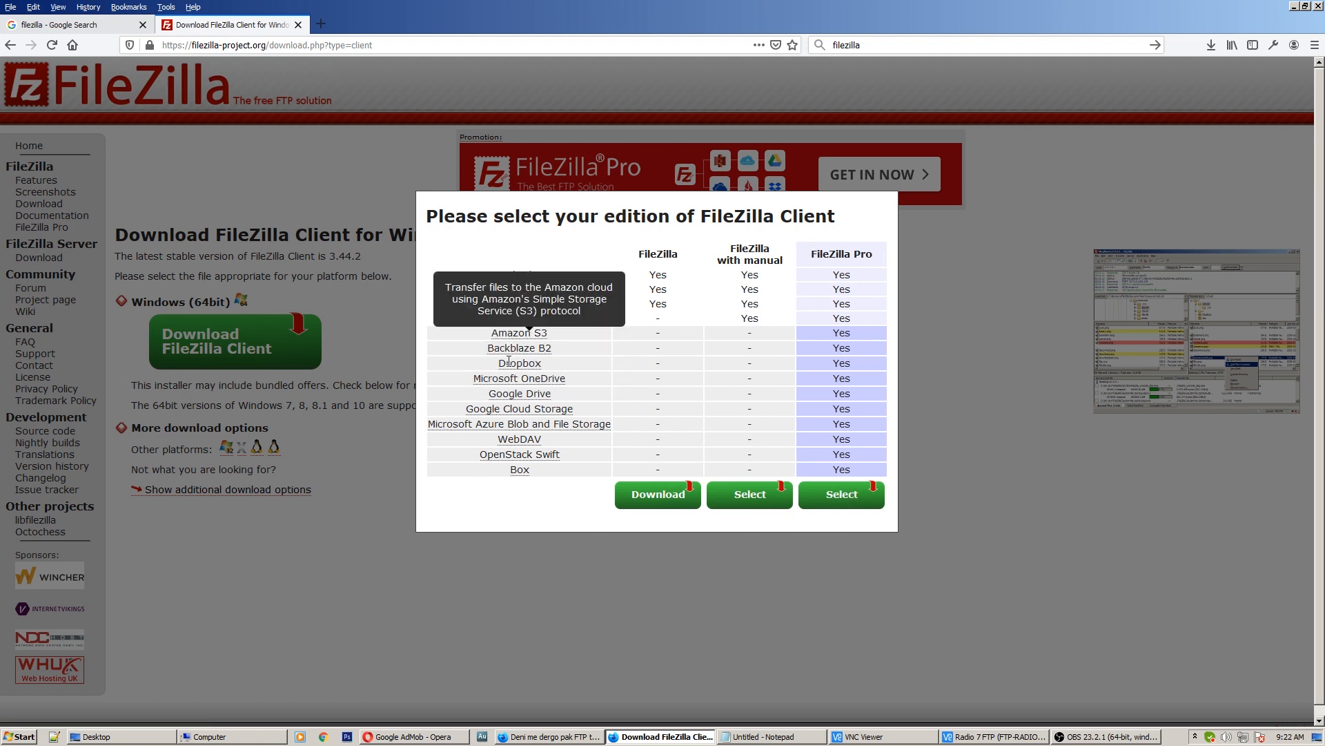
mouse_move(519, 364)
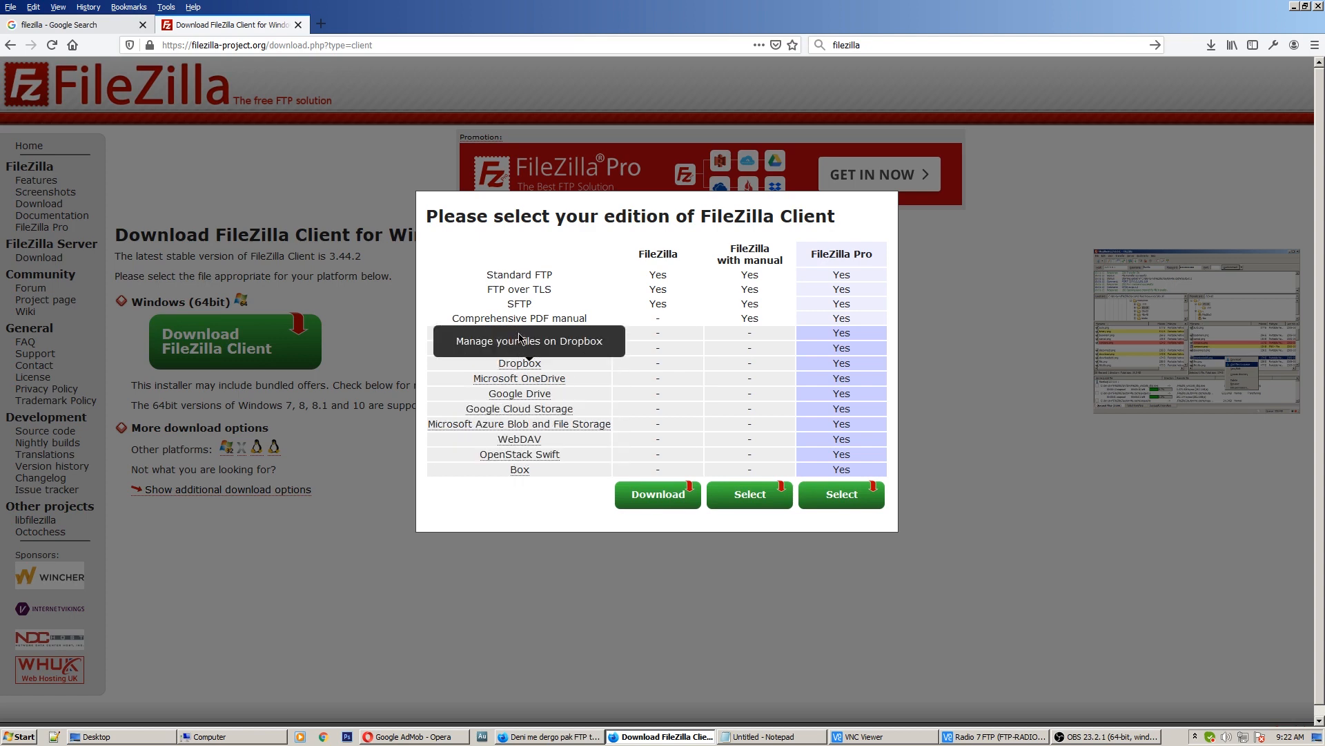
mouse_move(522, 501)
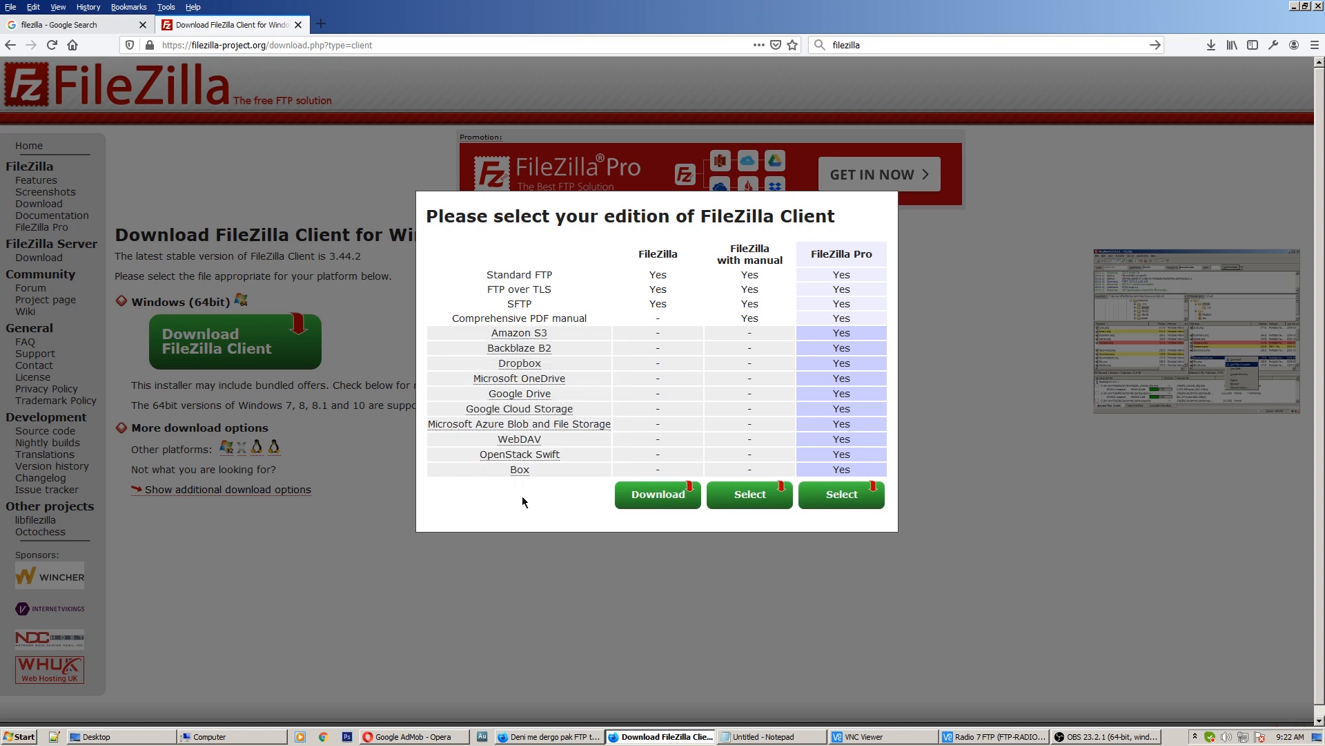
mouse_move(461, 476)
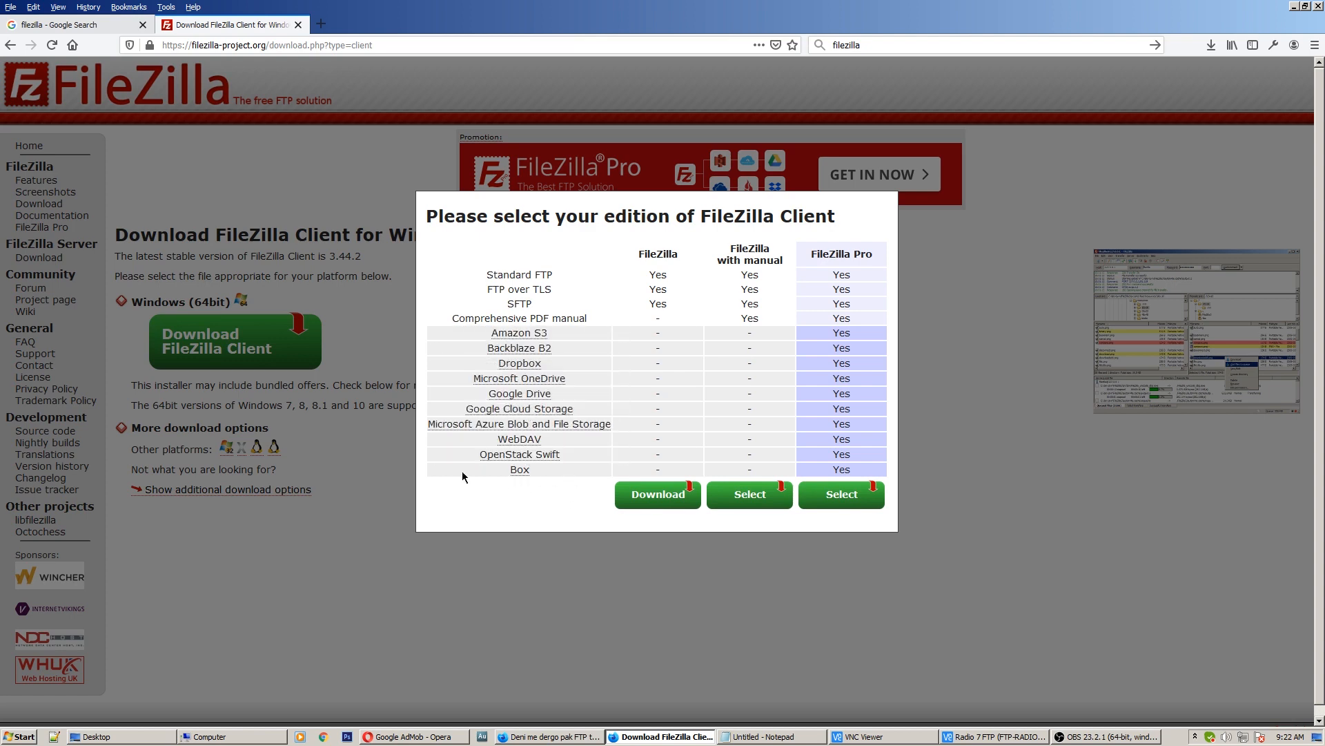
mouse_move(467, 518)
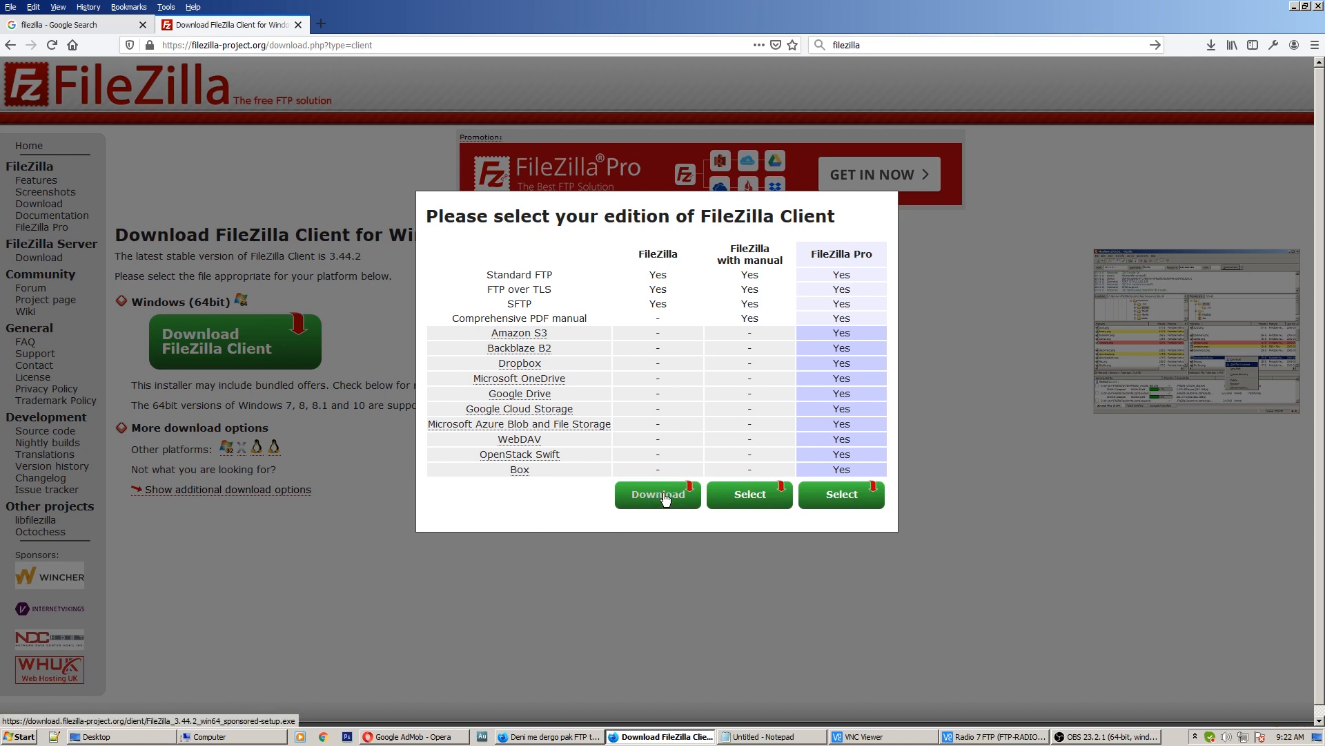
Download the free FileZilla Client installer and run it past the security warning.
click(658, 494)
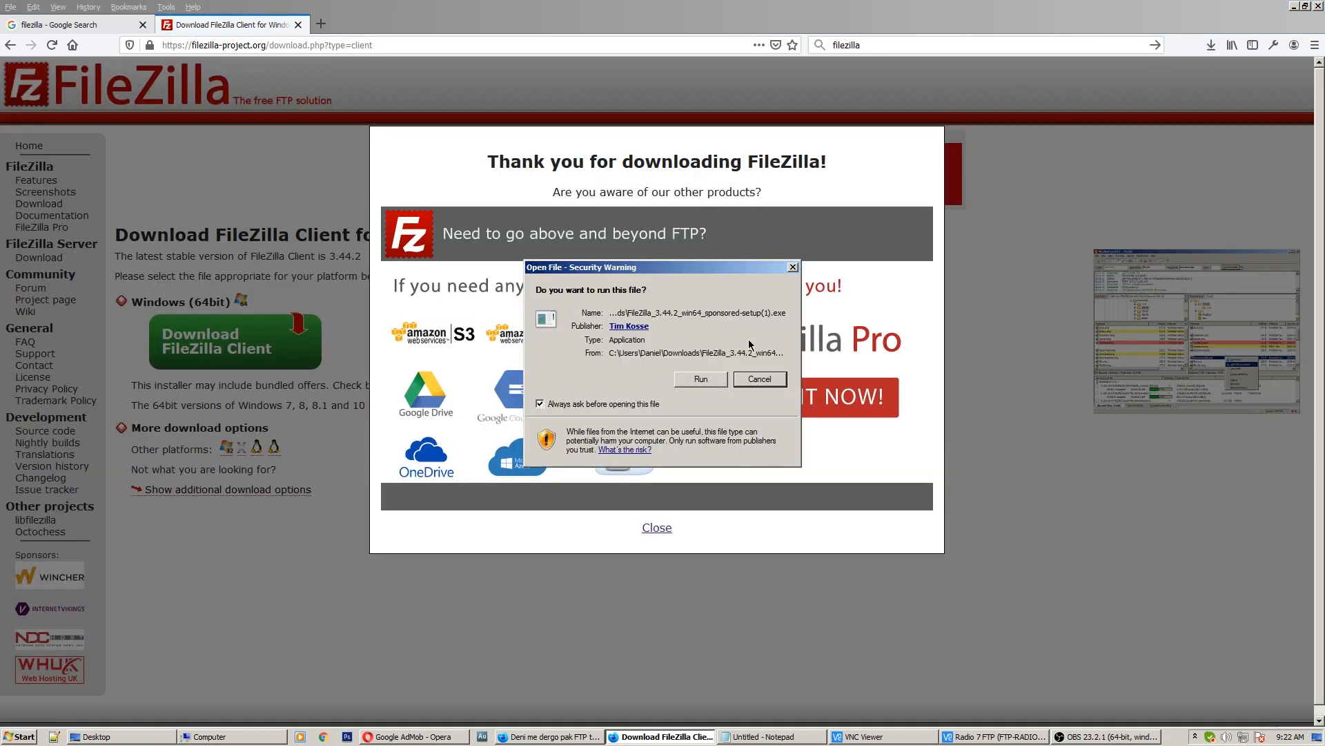
click(699, 378)
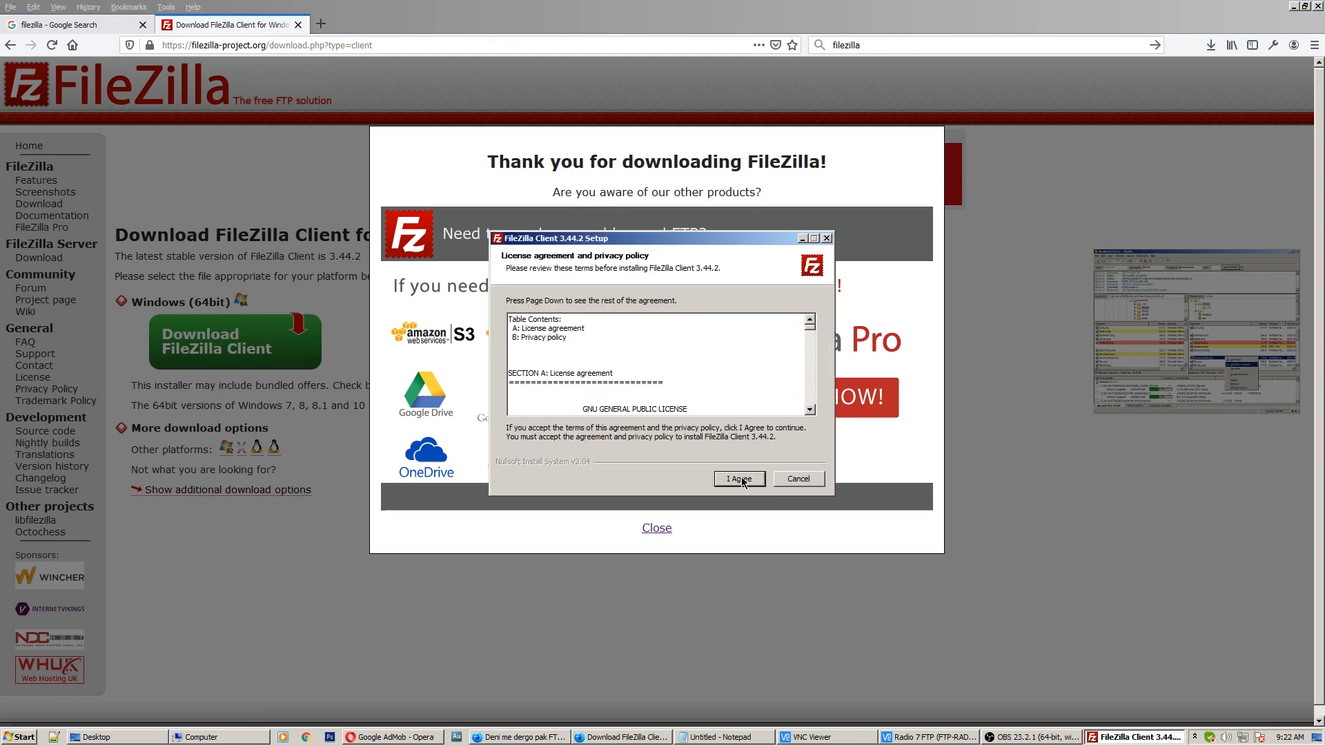
Accept the license and upgrade FileZilla to 3.44.2 keeping previous settings until setup finishes.
click(738, 479)
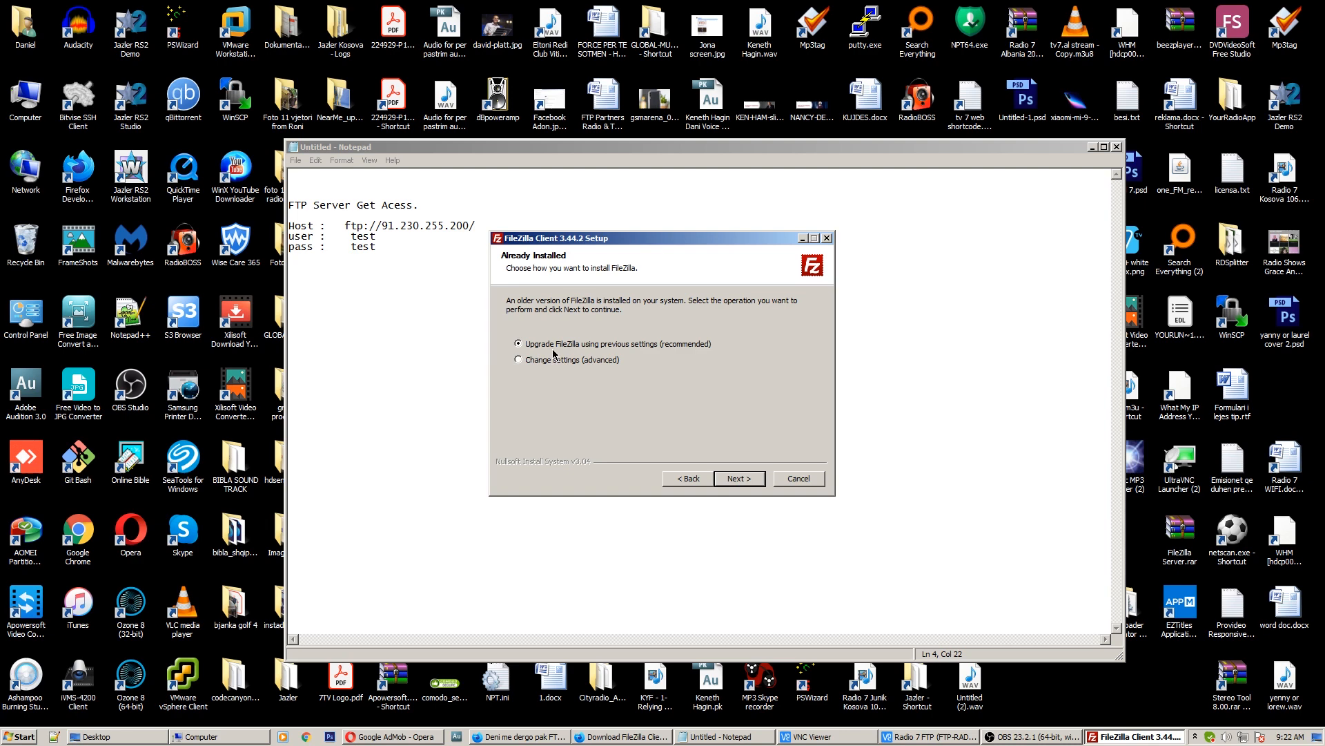
click(737, 478)
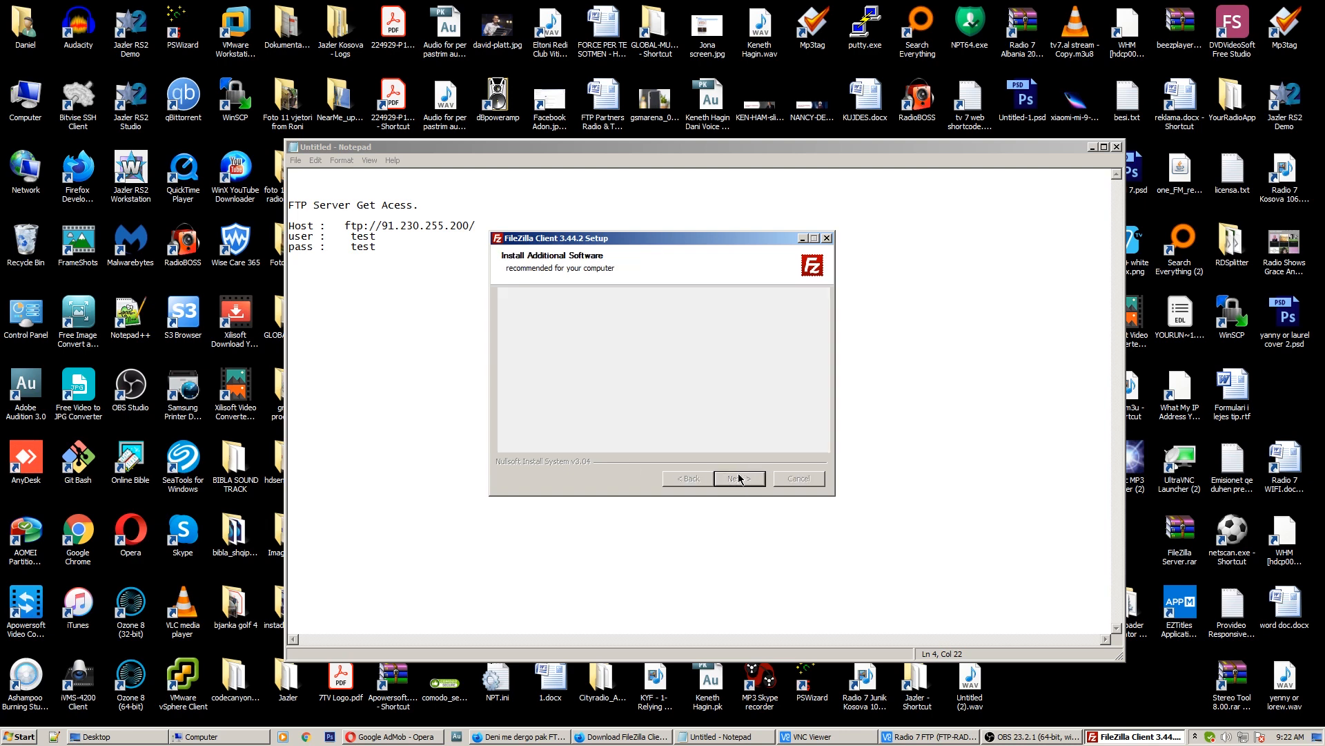
click(737, 478)
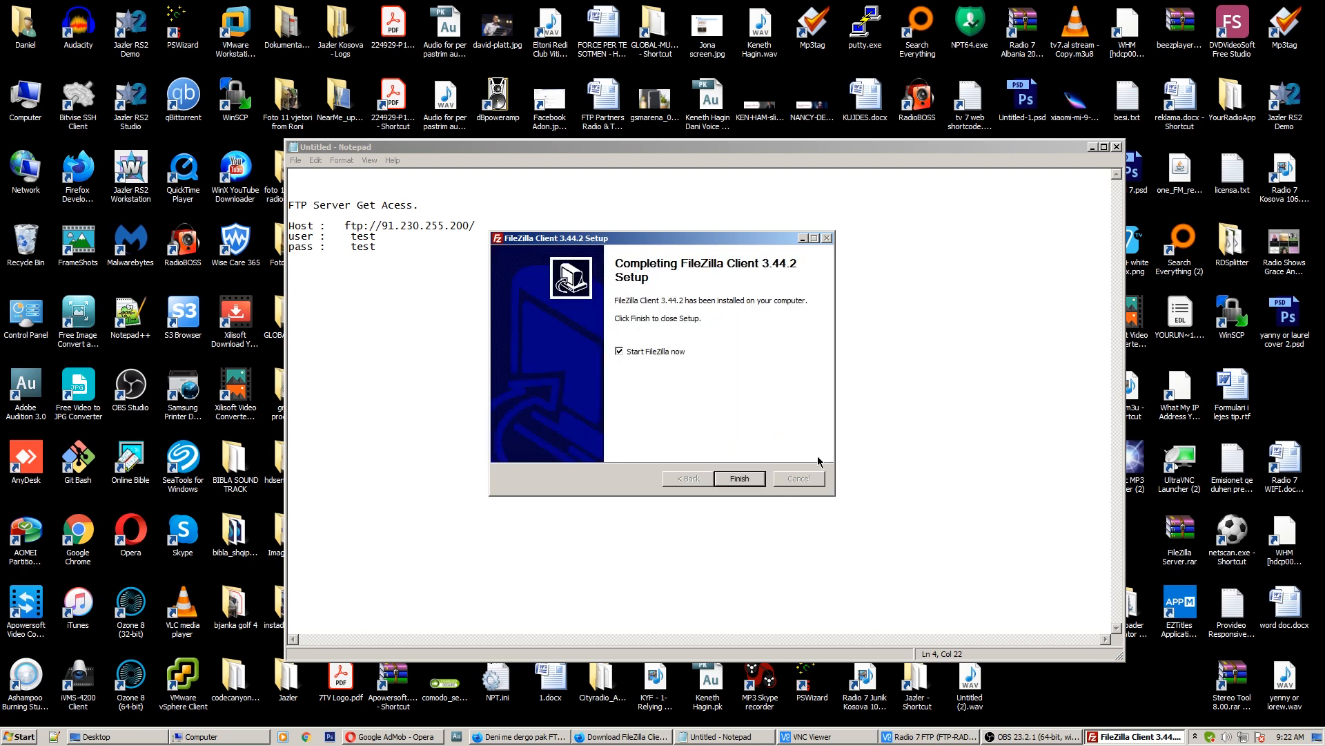
click(738, 478)
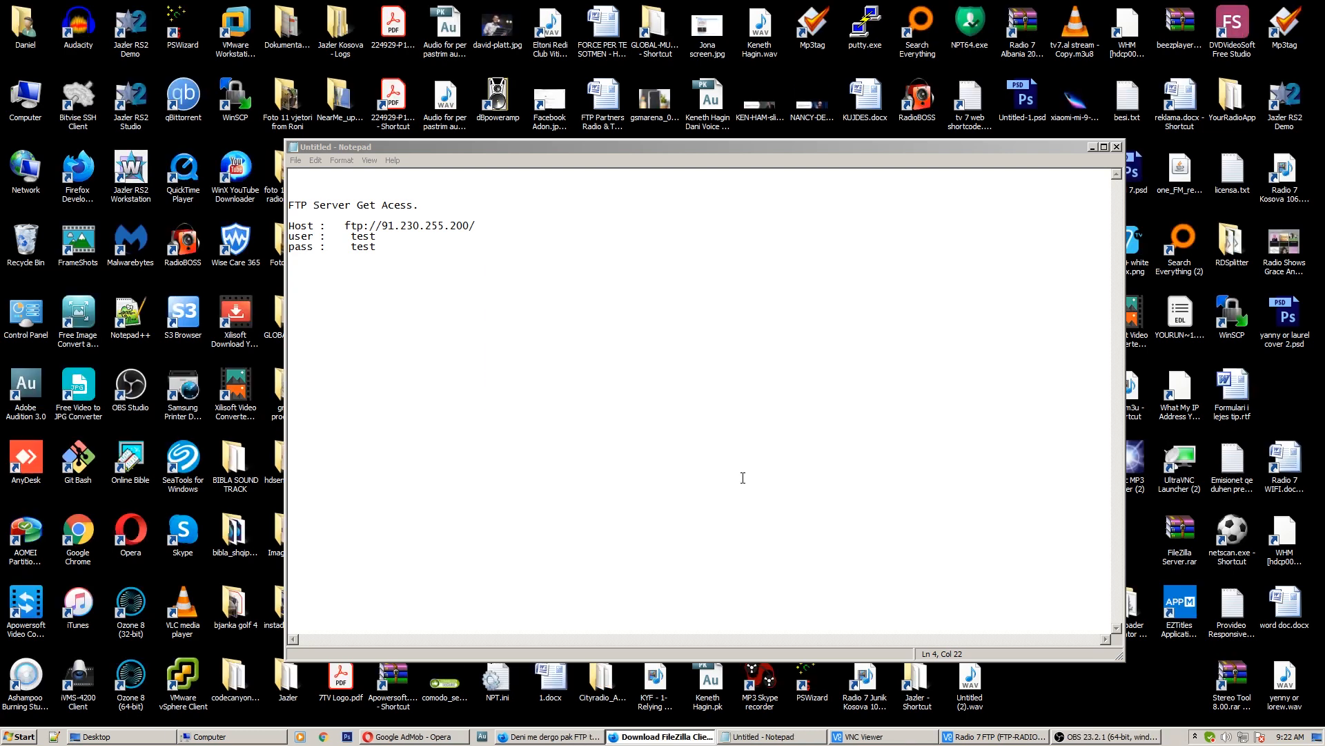
Launch FileZilla maximized and begin entering the Quickconnect server address.
click(664, 736)
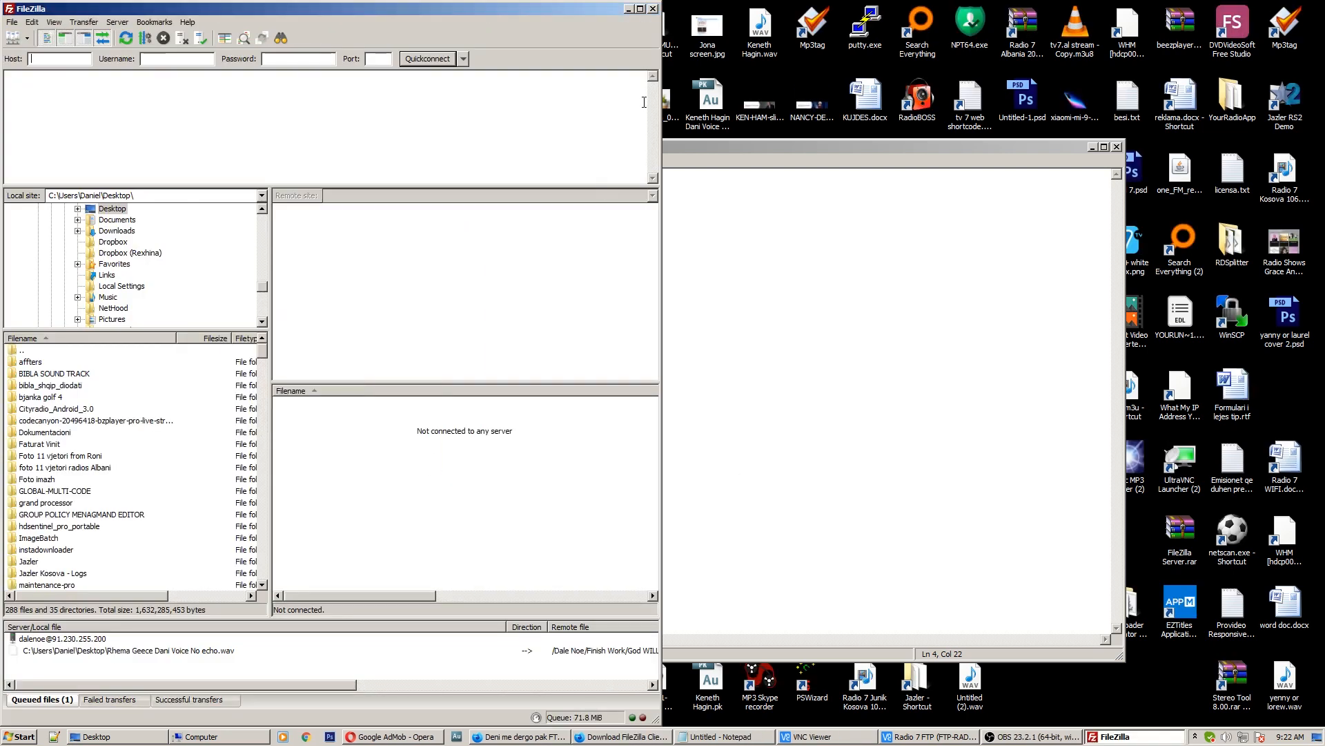
click(640, 8)
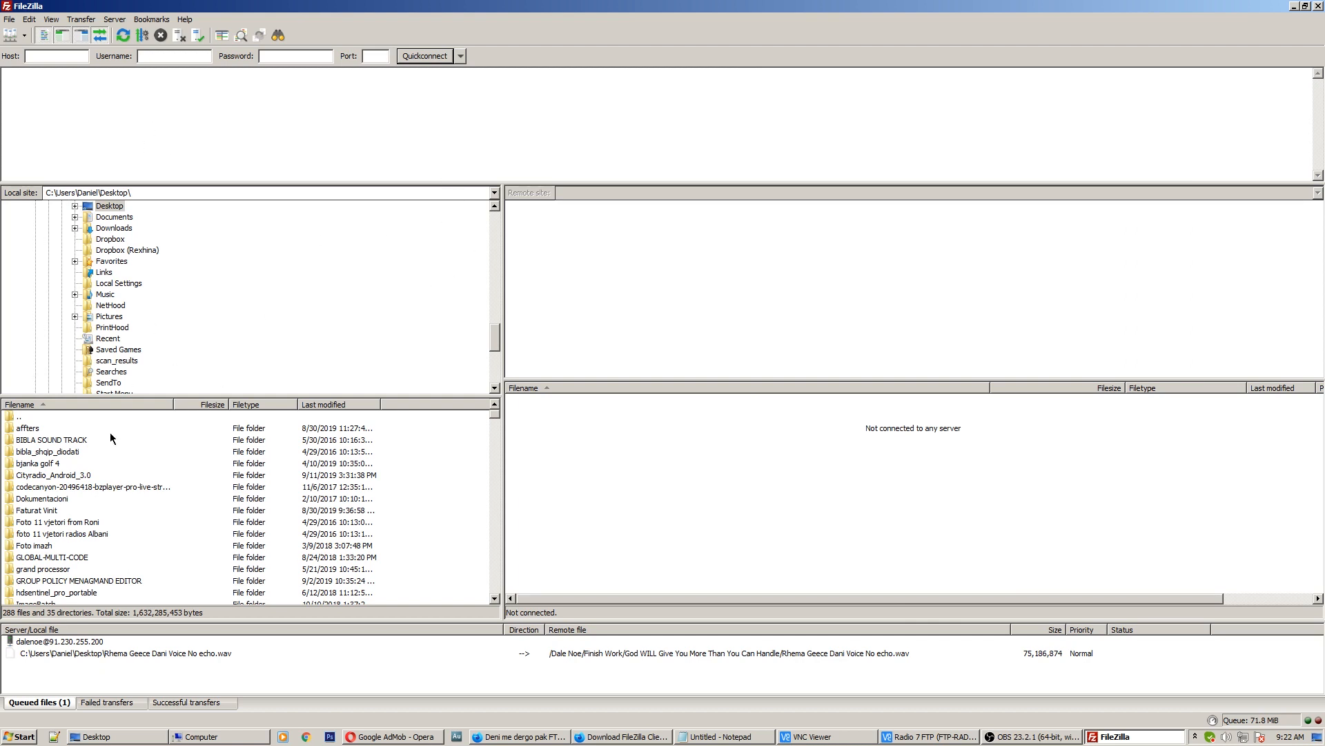
mouse_move(1115, 439)
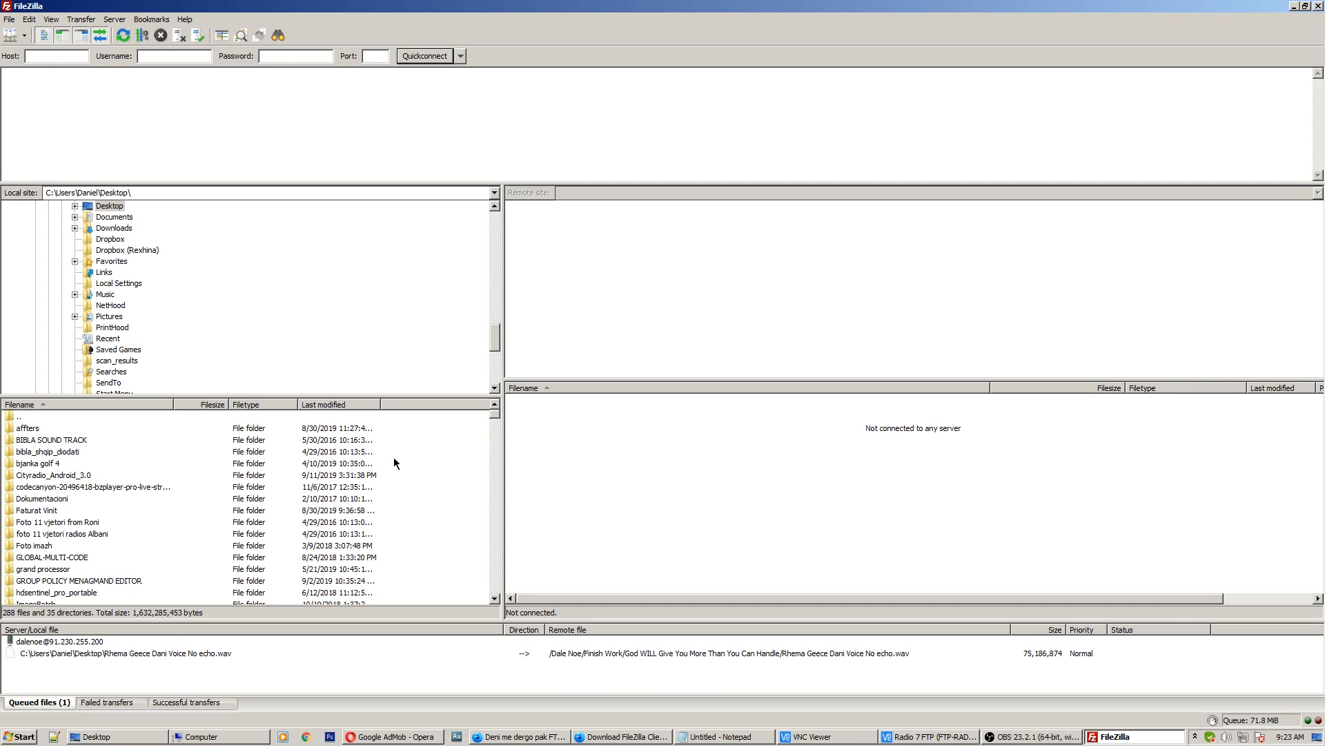
click(721, 736)
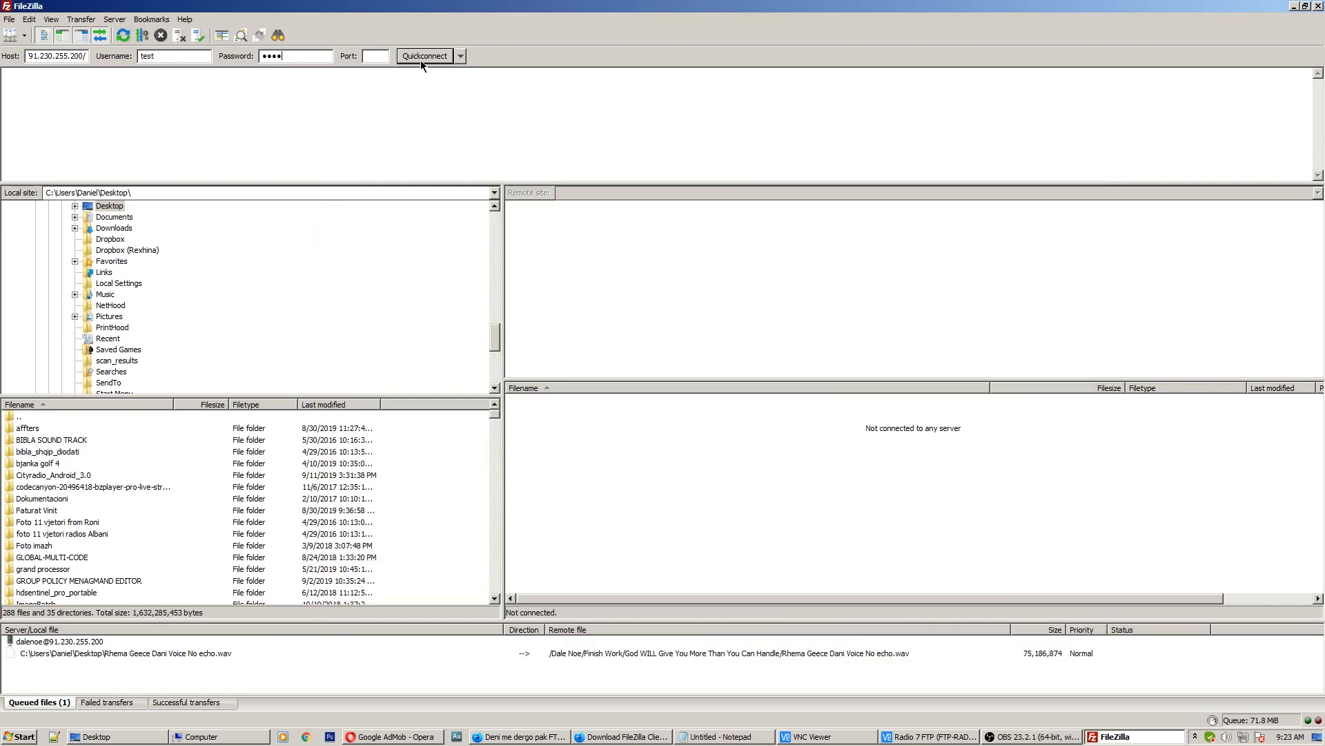
Quickconnect to 91.230.255.200 as user test, listing the empty remote root.
click(424, 55)
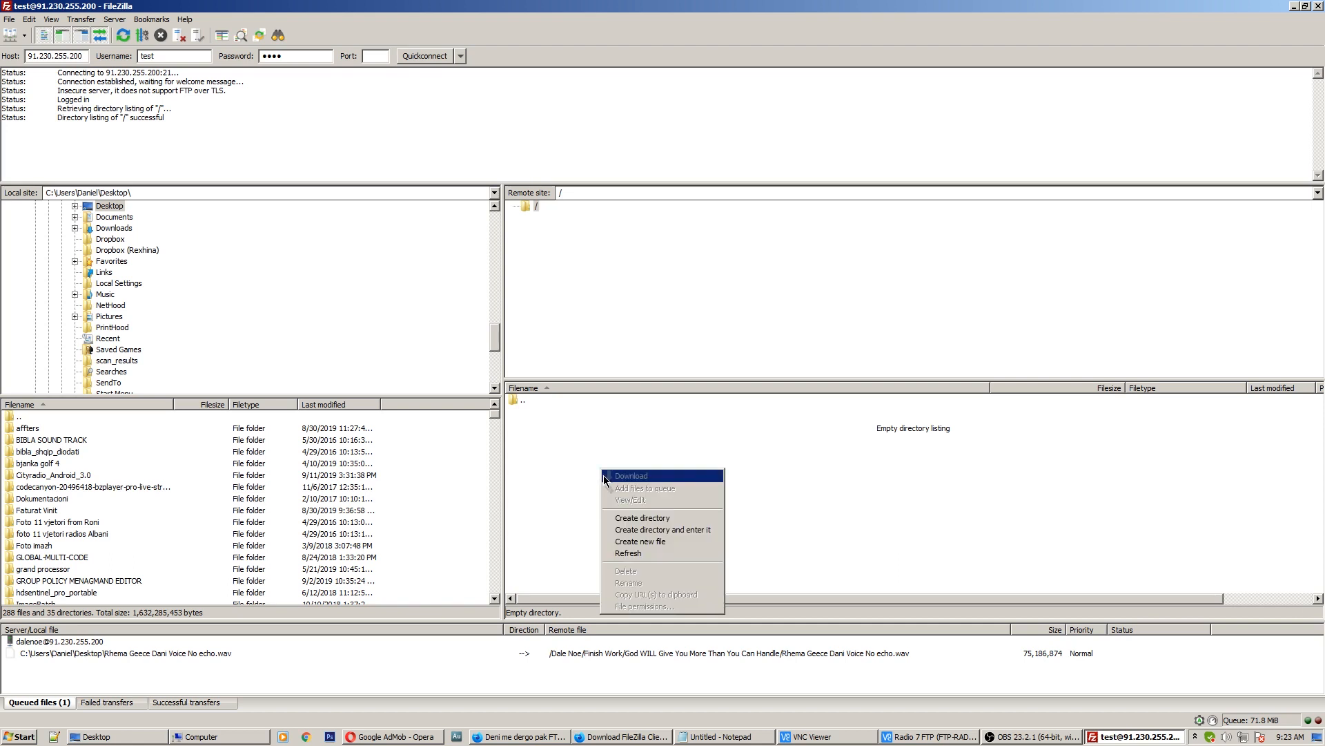
Create the remote /test directory and upload Untitled-1.psd into it.
click(642, 517)
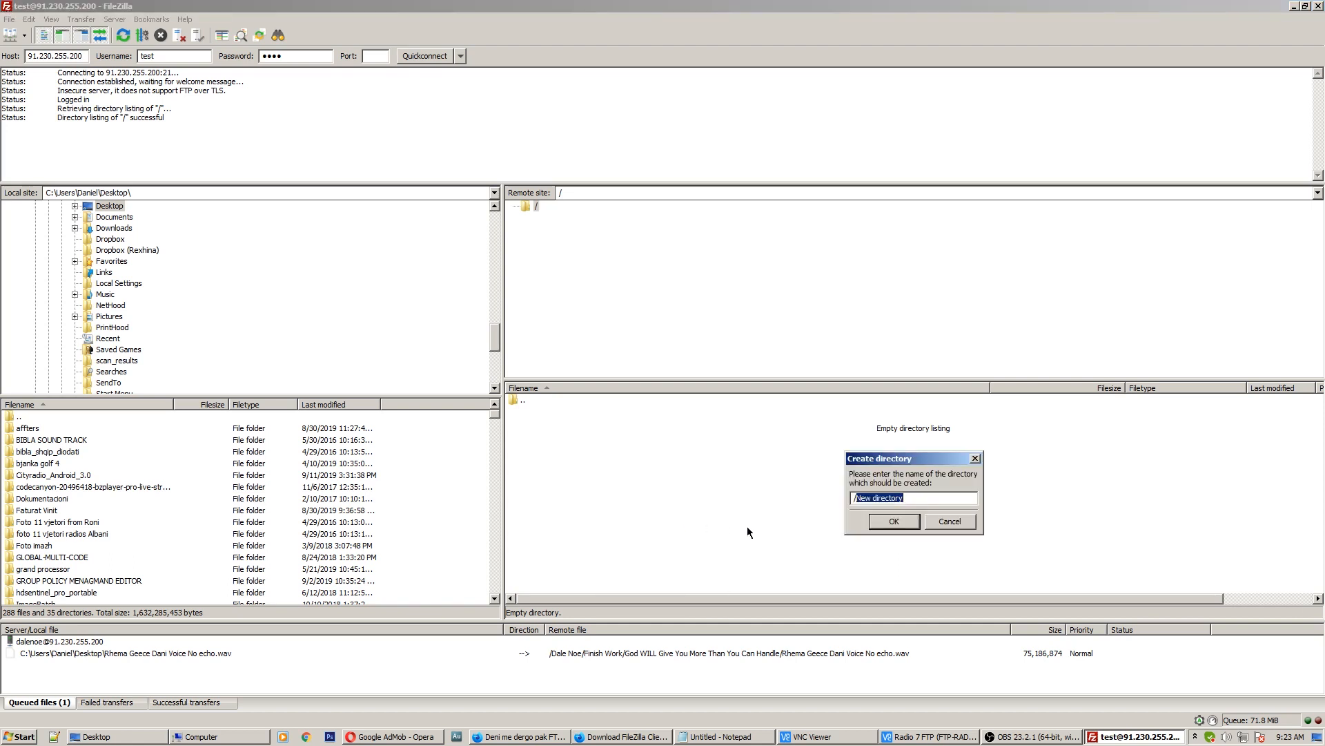
text(/test)
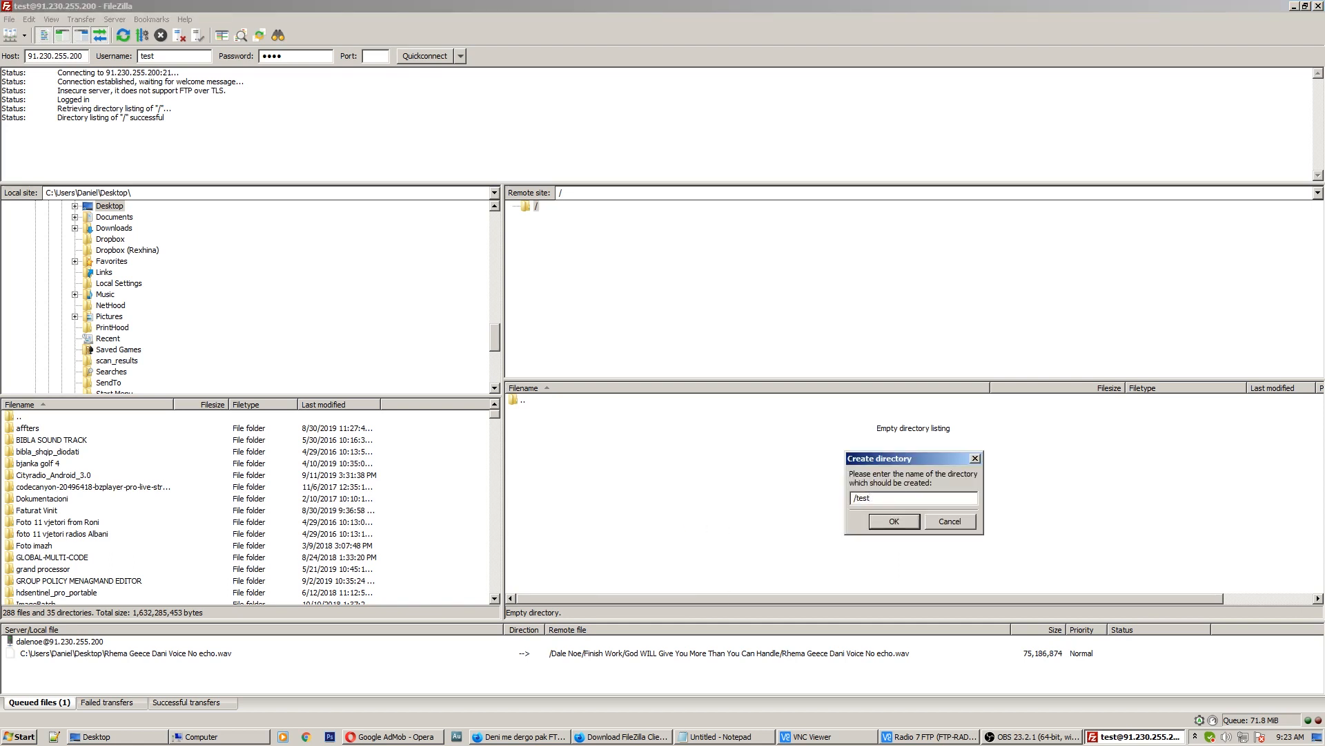
click(894, 520)
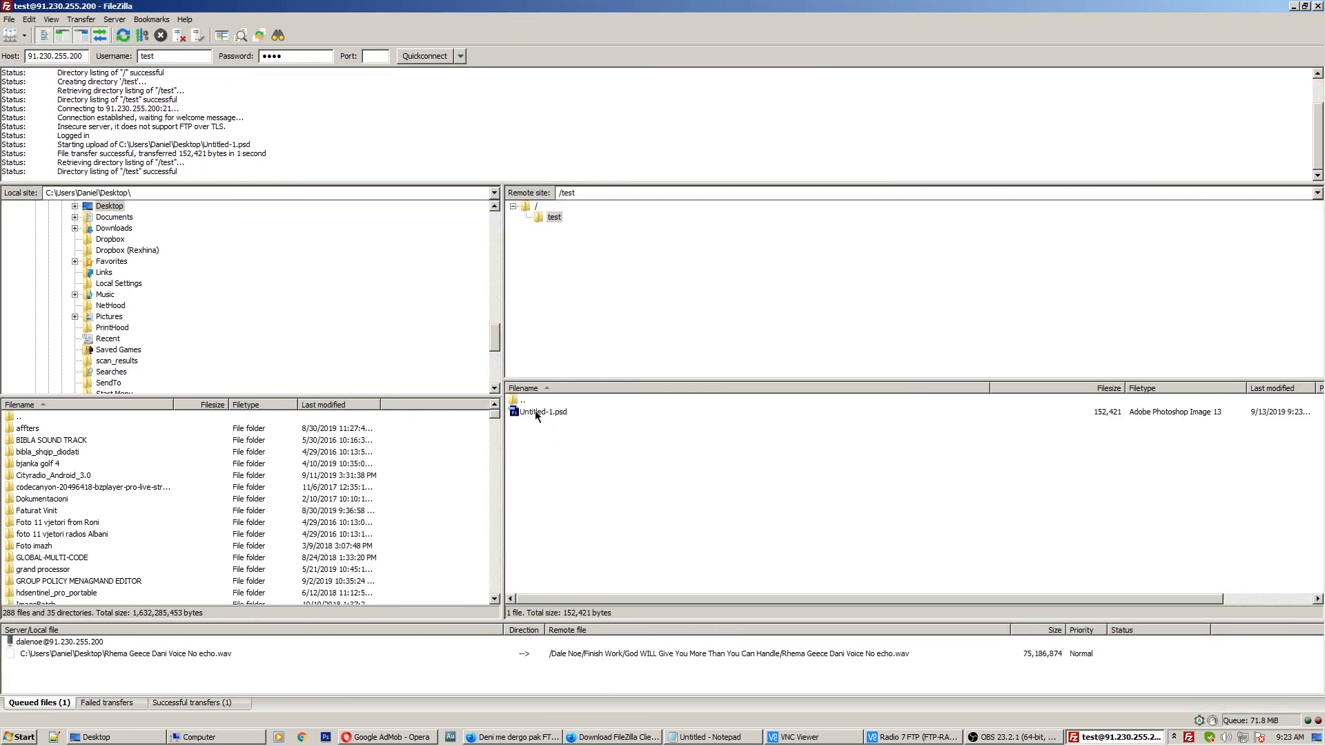
right_click(541, 411)
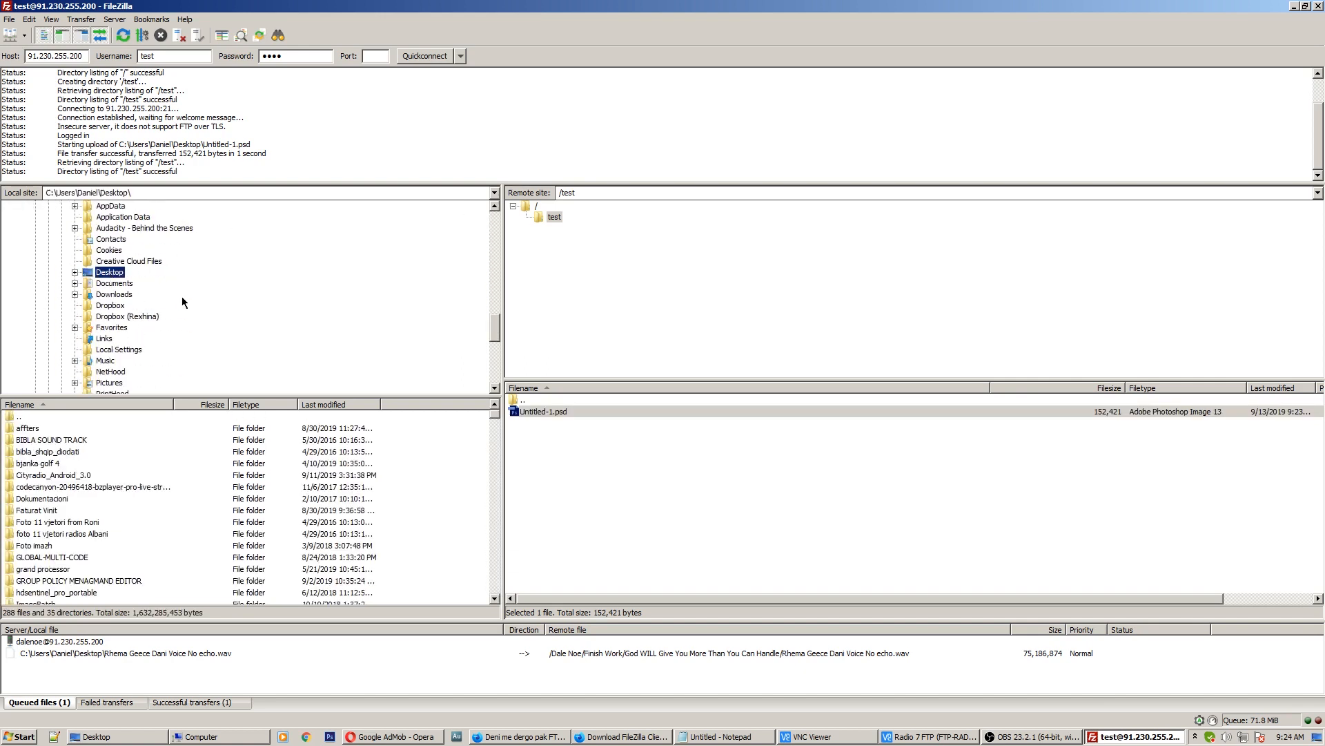
Download Untitled-1.psd from /test, overwriting the local copy, and view successful transfers.
right_click(544, 411)
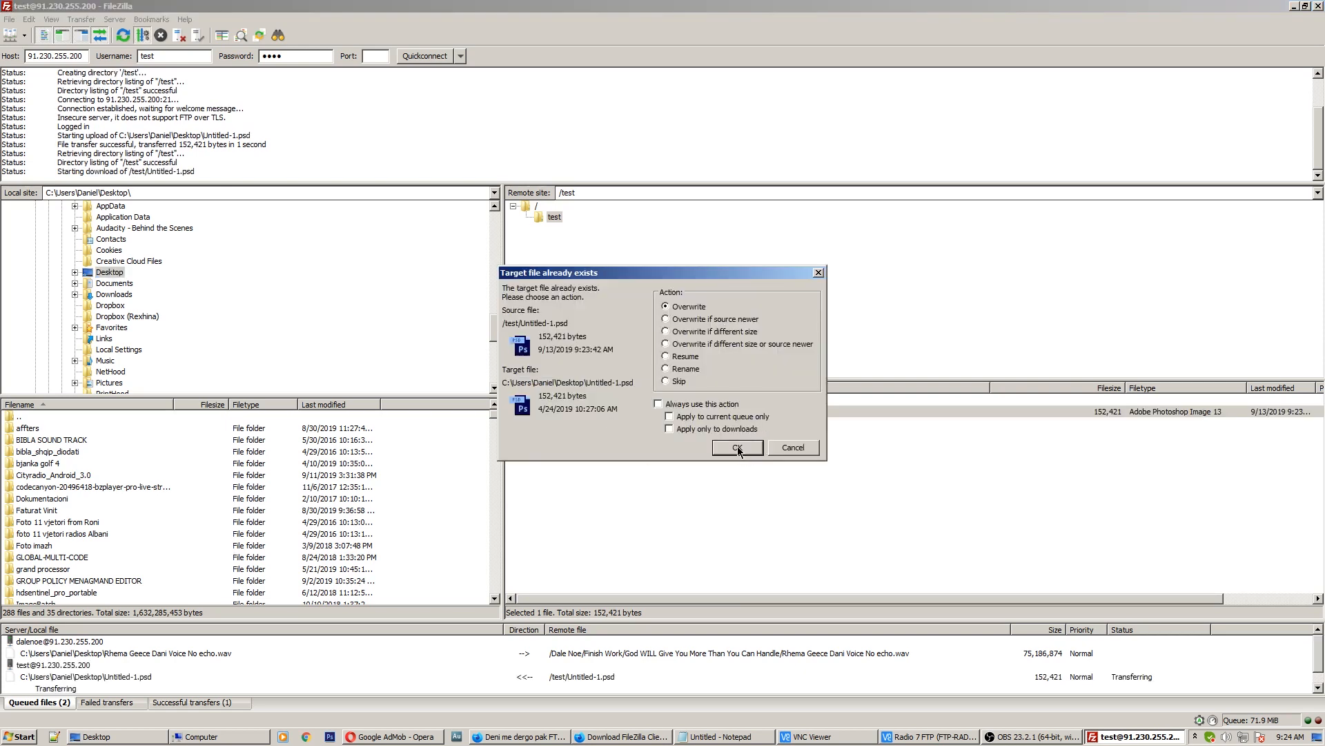
click(736, 447)
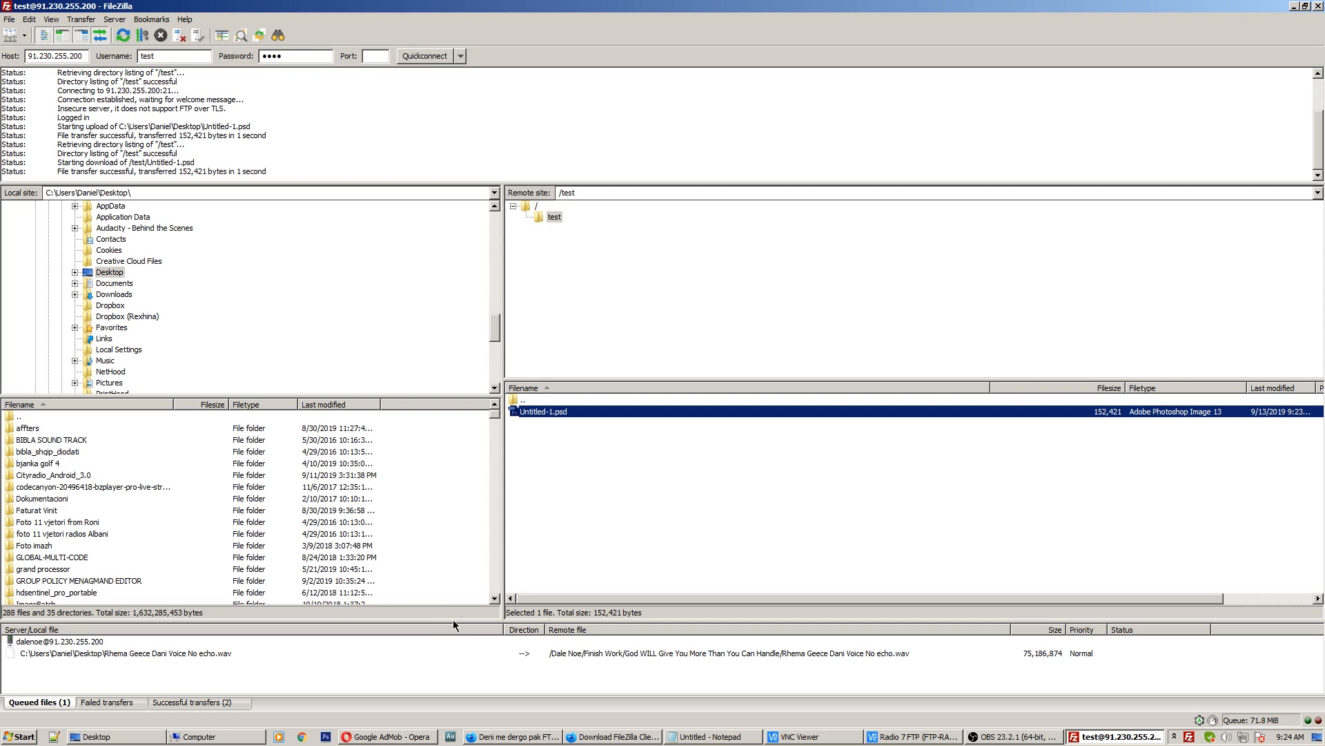
click(199, 701)
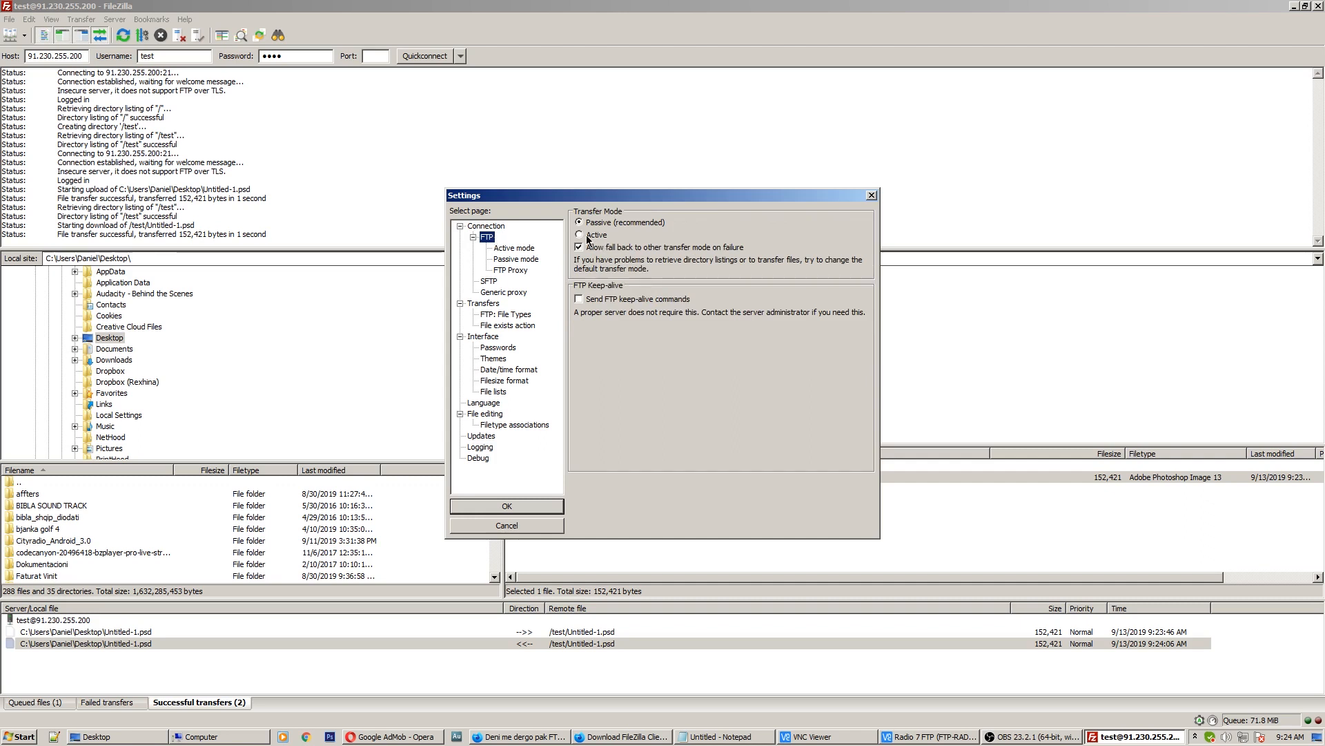
Set the FTP transfer mode to Active and show the Passive mode settings page.
click(578, 235)
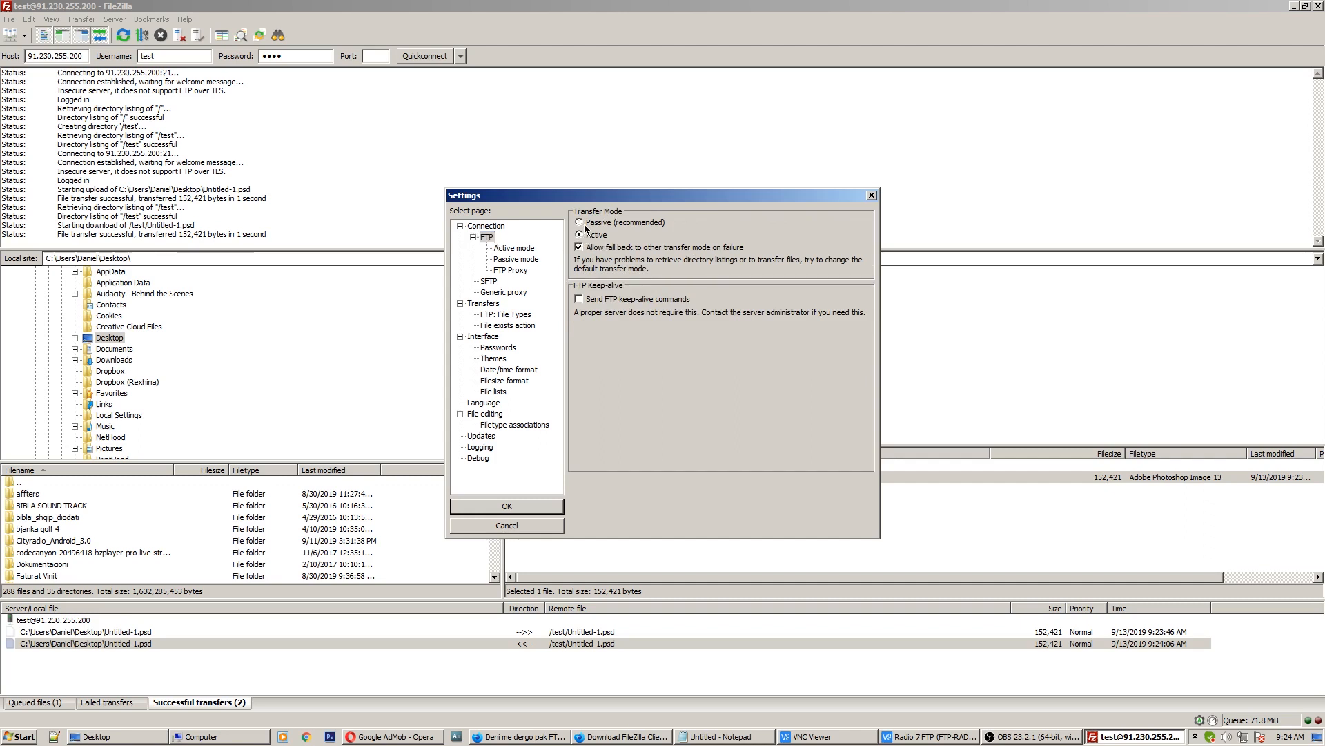
click(579, 222)
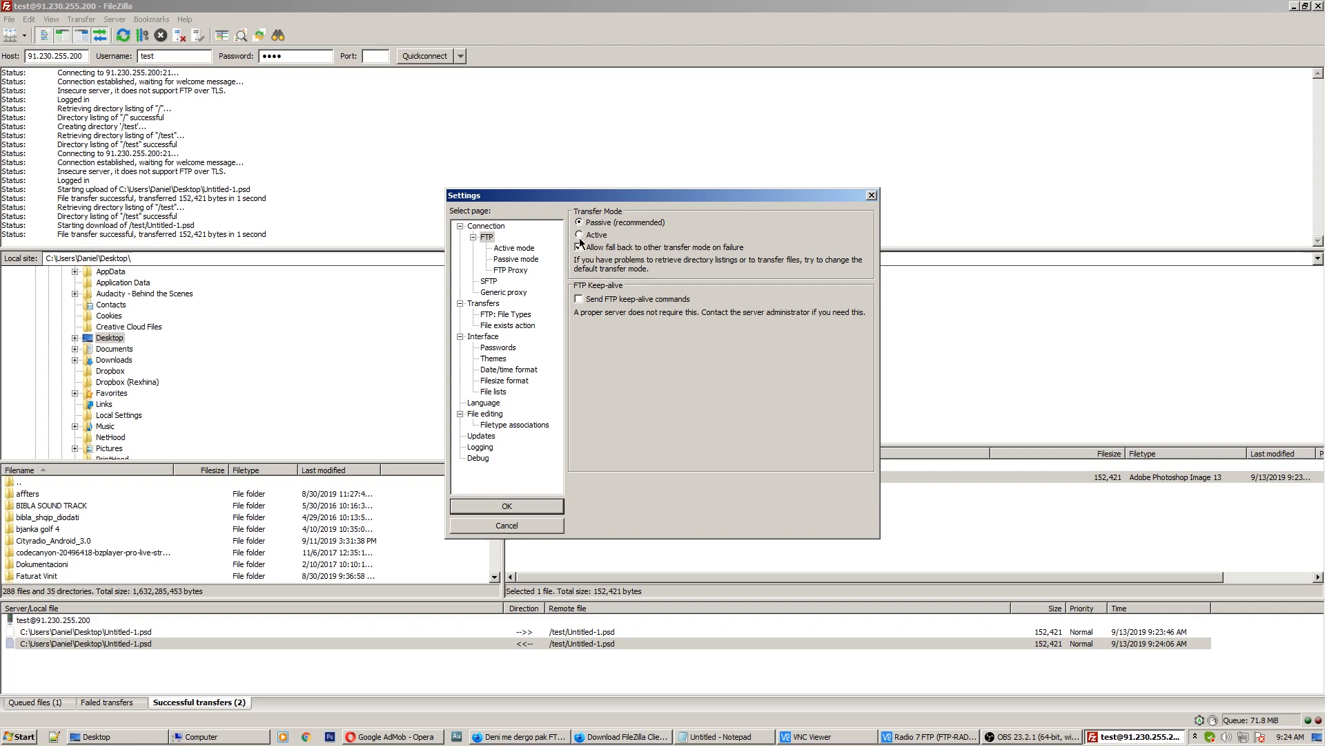
click(580, 235)
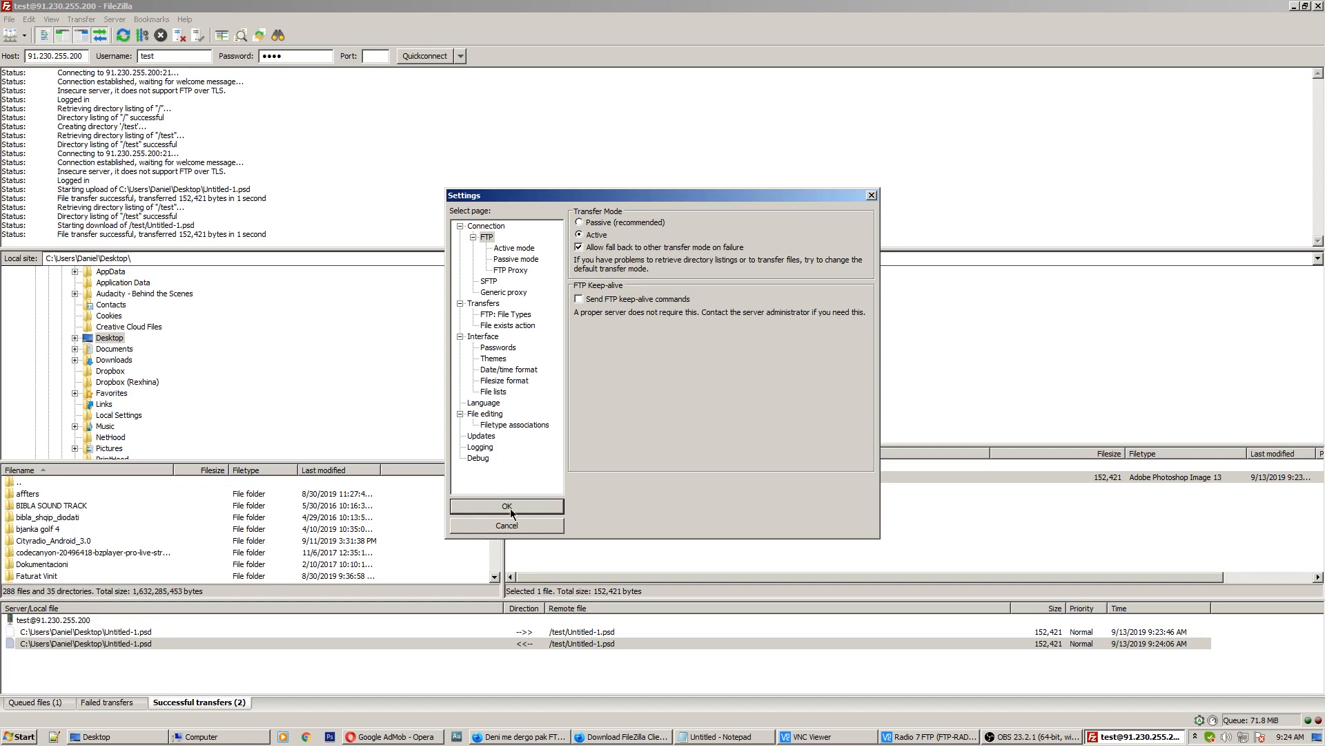
mouse_move(562, 457)
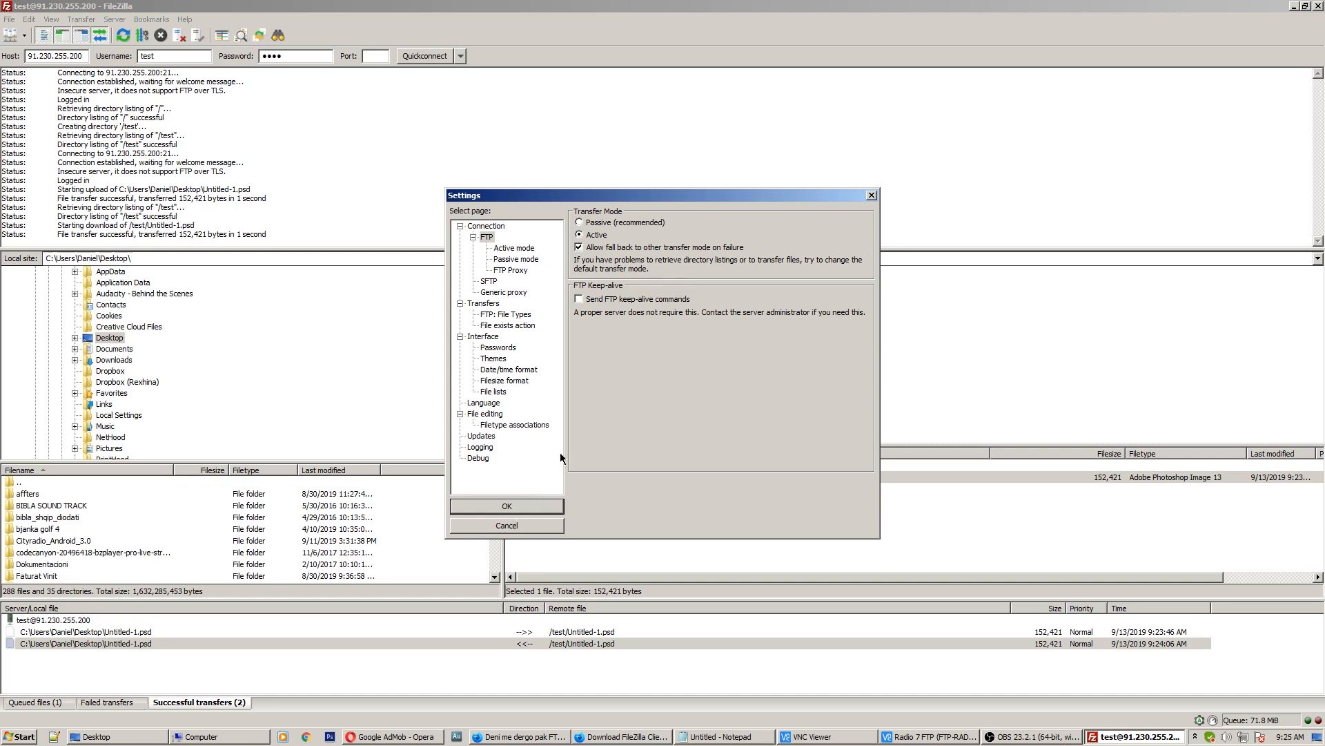
mouse_move(664, 426)
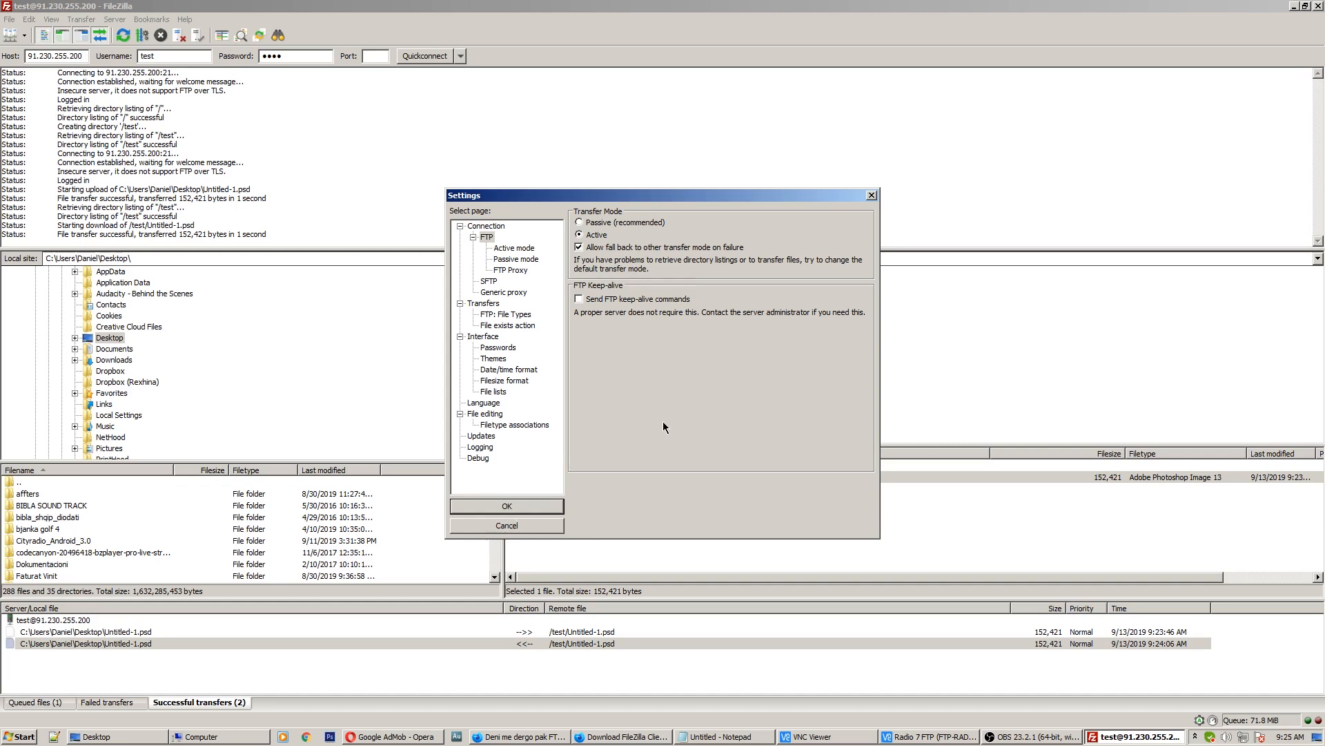
click(513, 247)
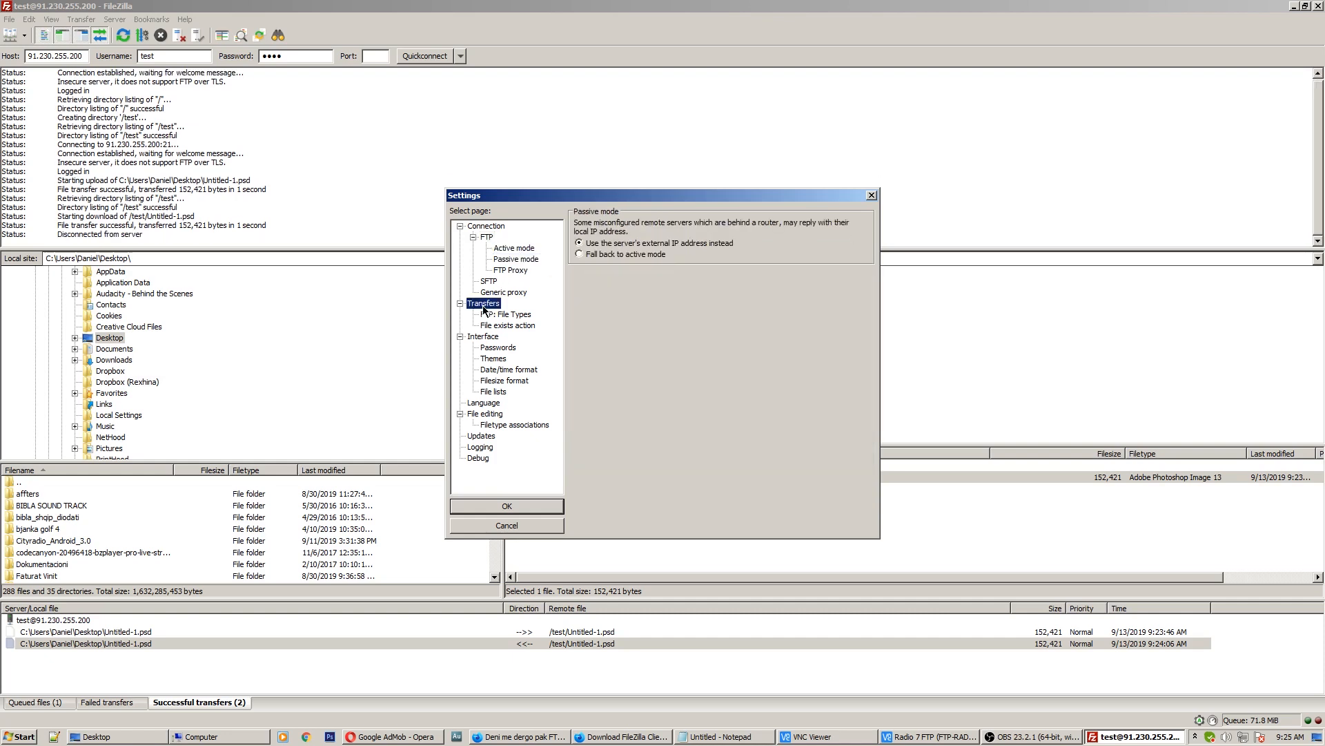
Adjust Maximum simultaneous transfers on the Transfers page, review Passwords, and close settings without saving.
click(483, 303)
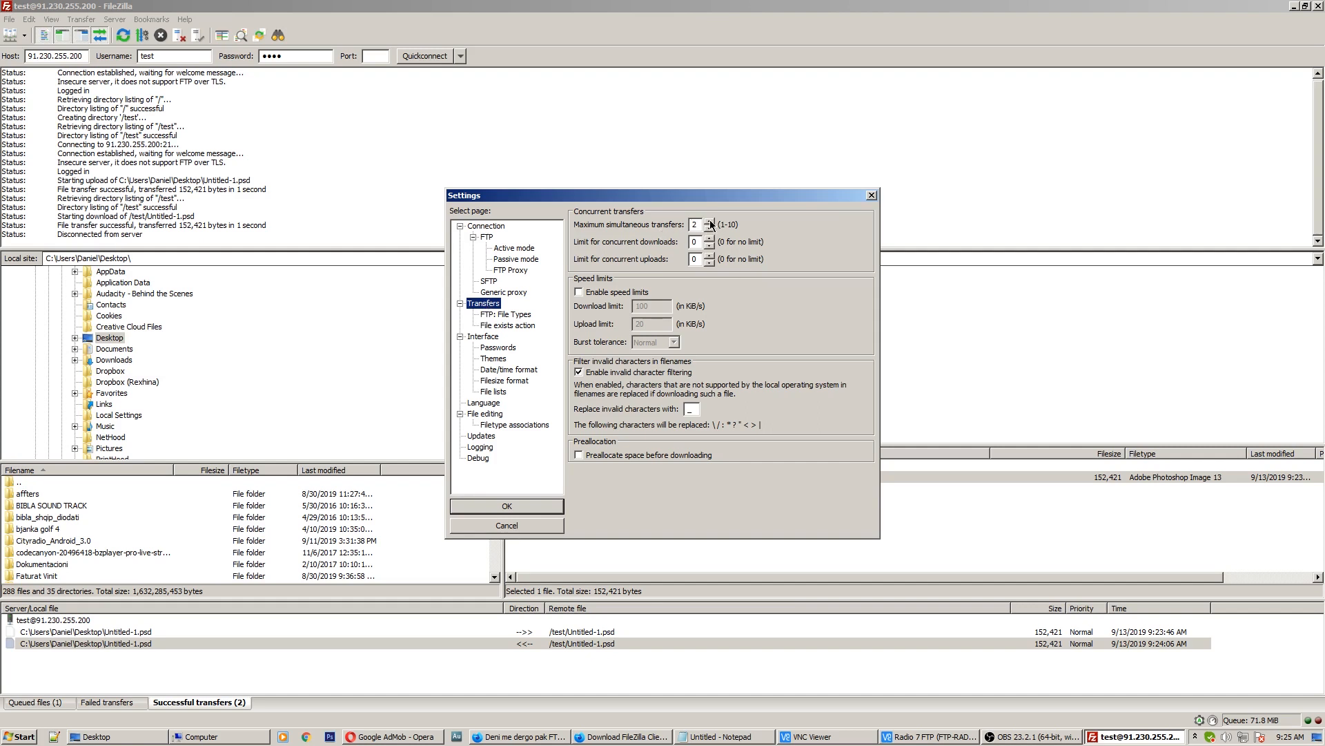
click(708, 221)
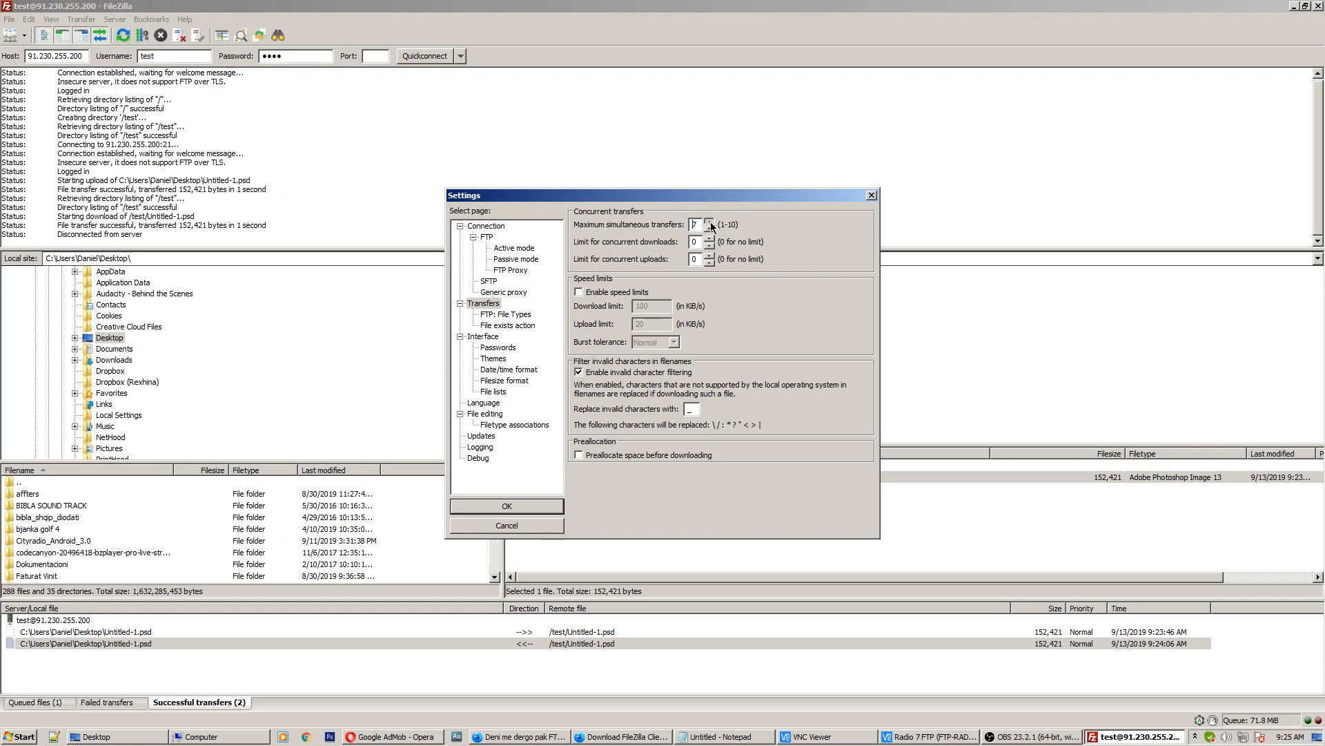
click(708, 221)
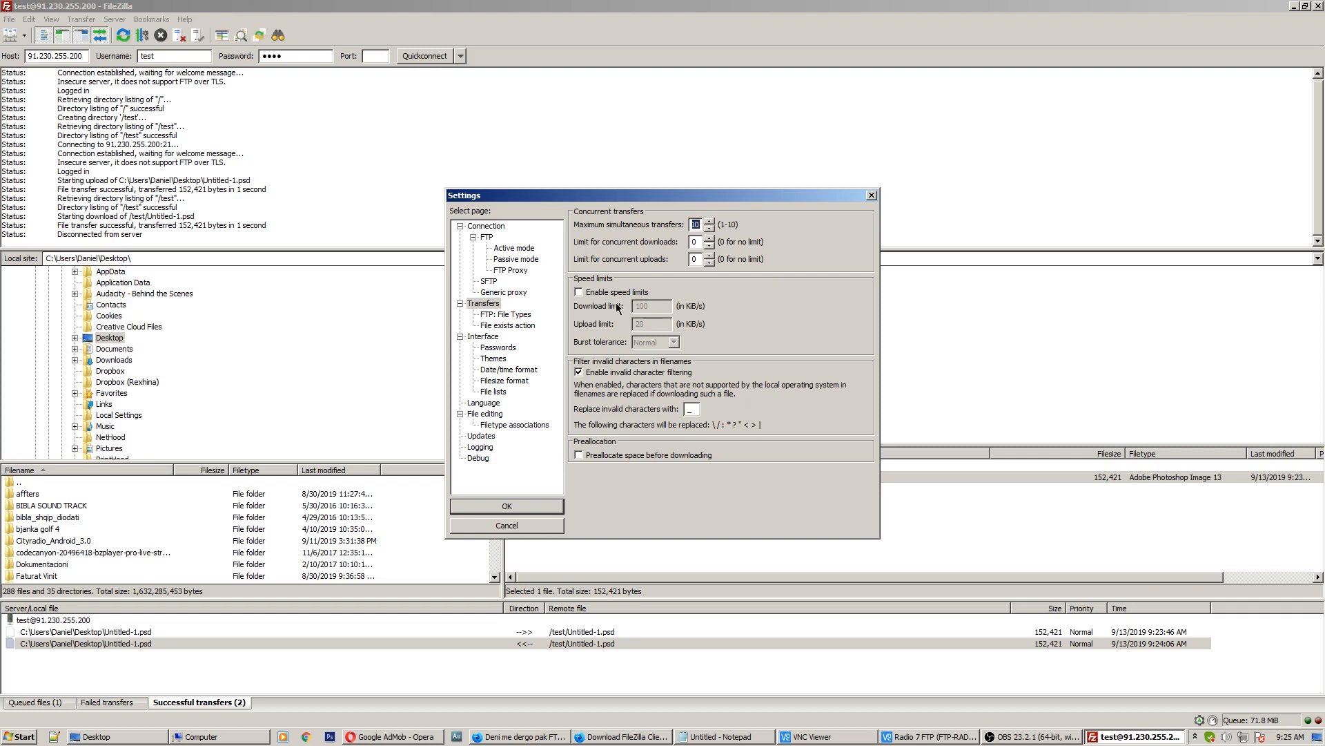
click(498, 346)
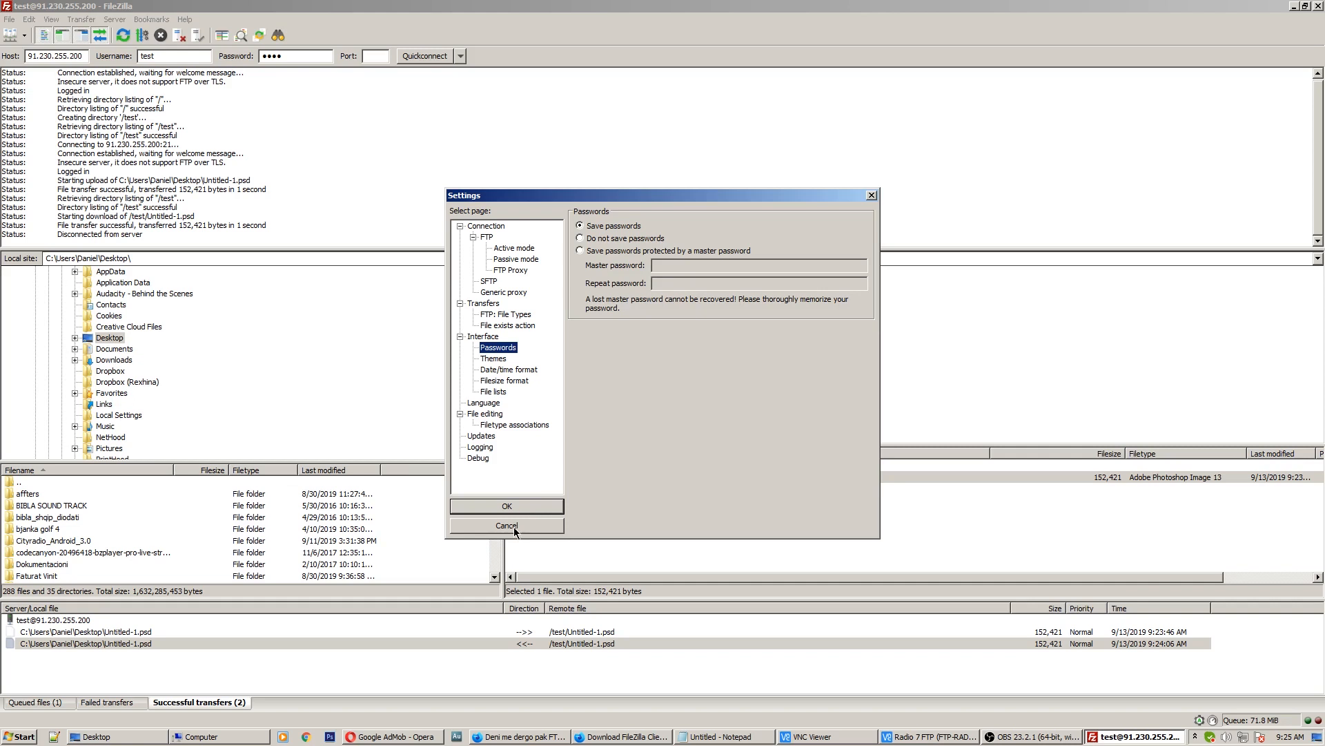
click(80, 18)
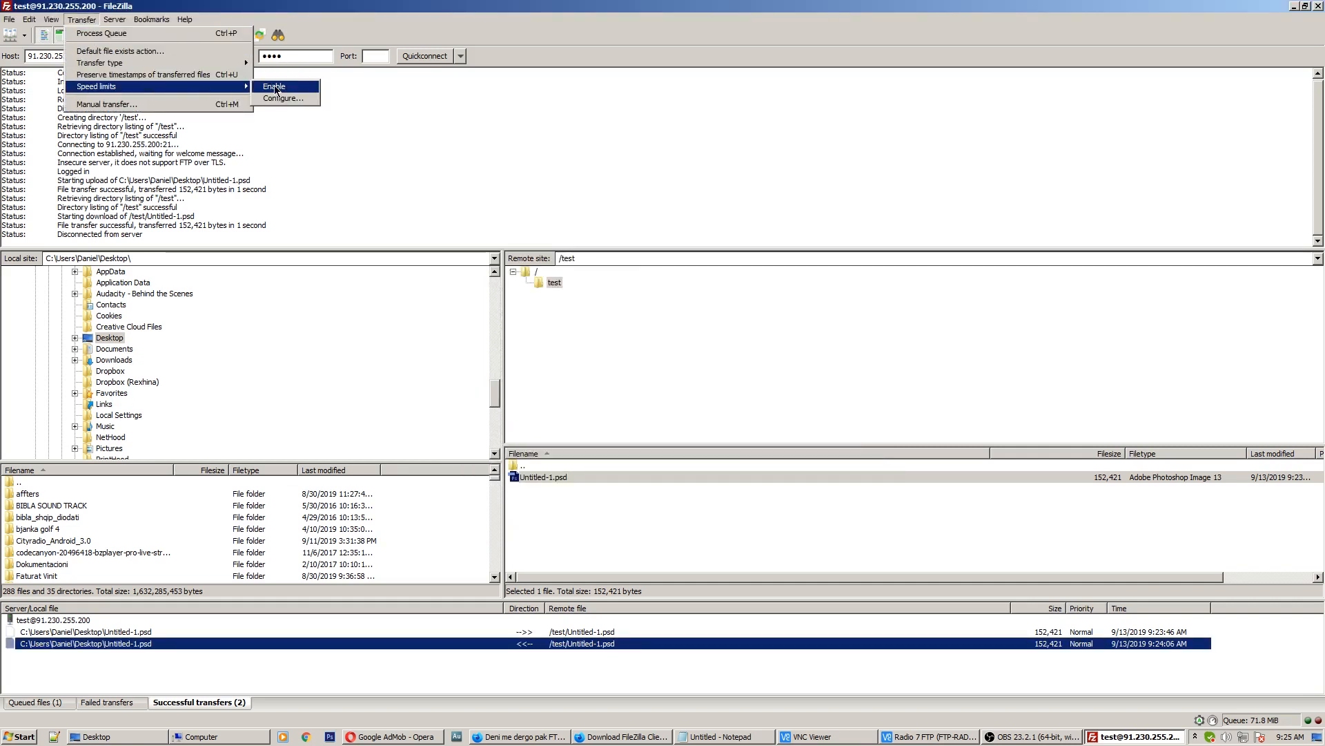
Enable speed limits and show their configuration: download 100 KiB/s, upload 20 KiB/s.
click(272, 86)
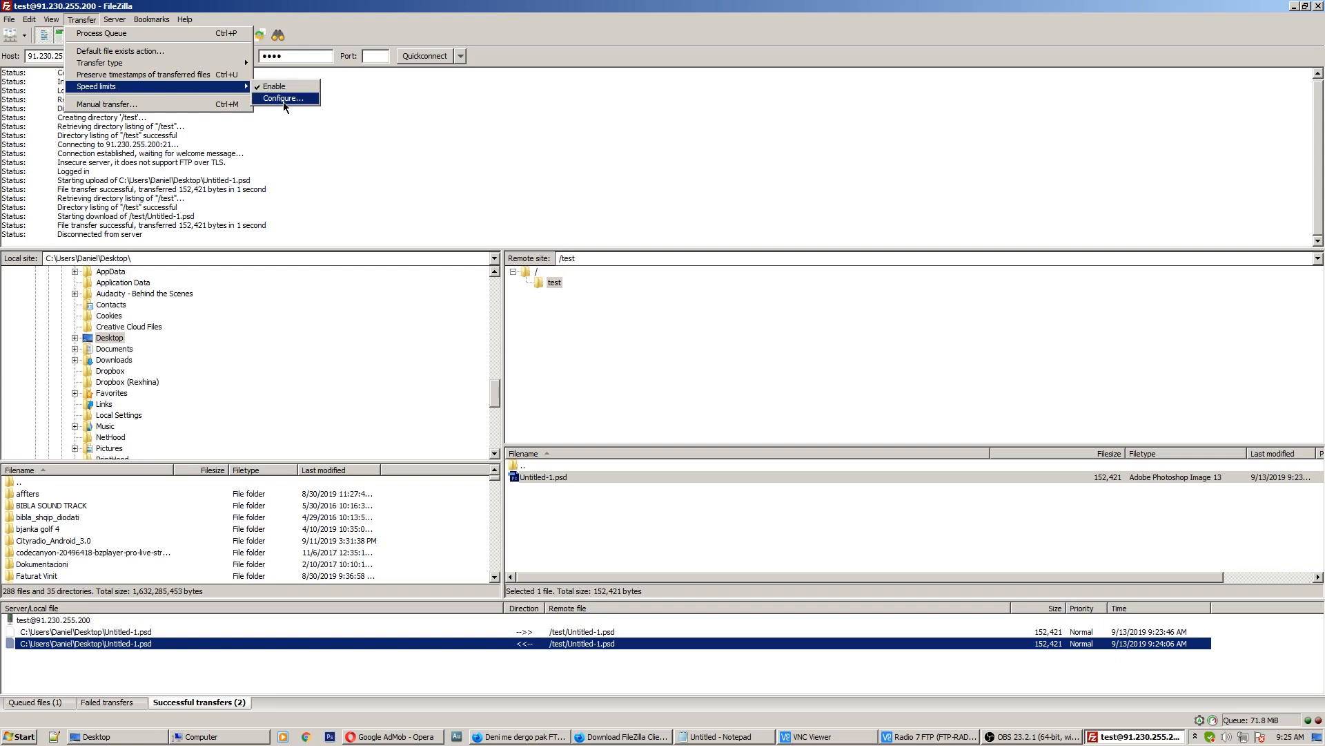
click(282, 98)
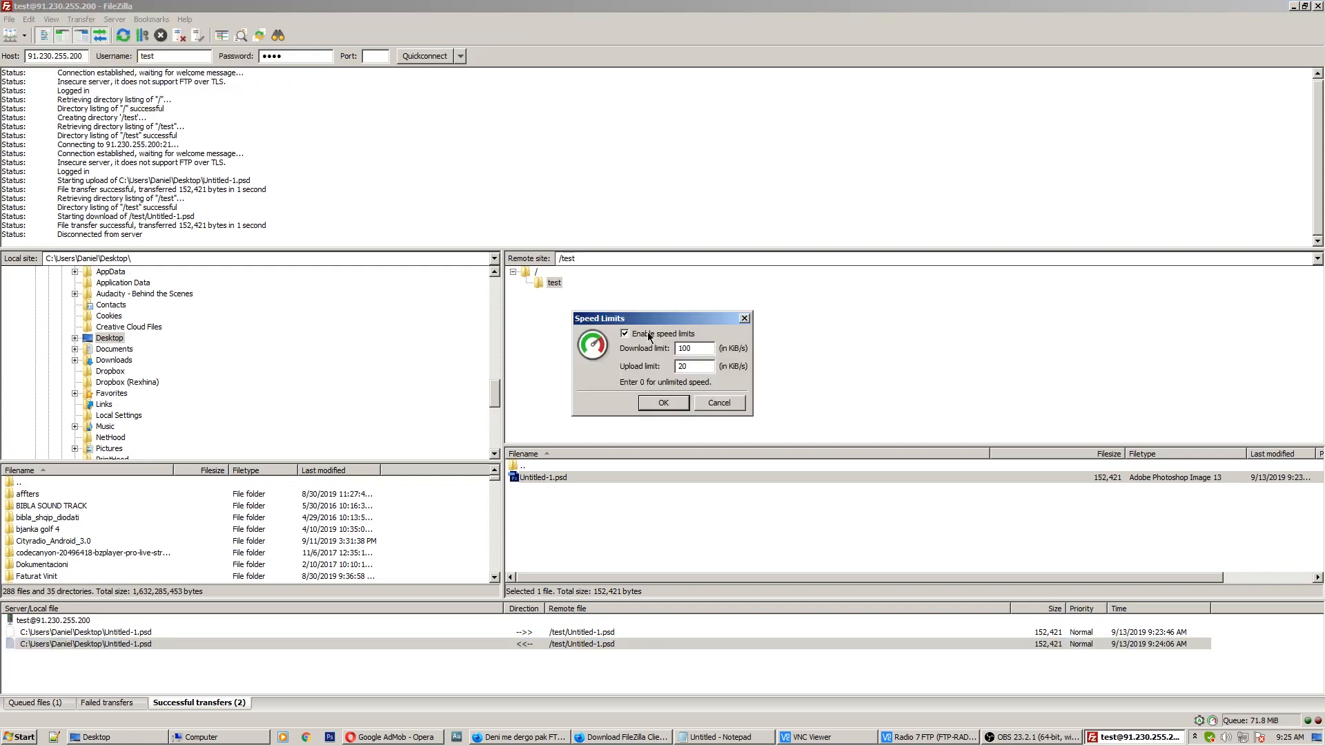